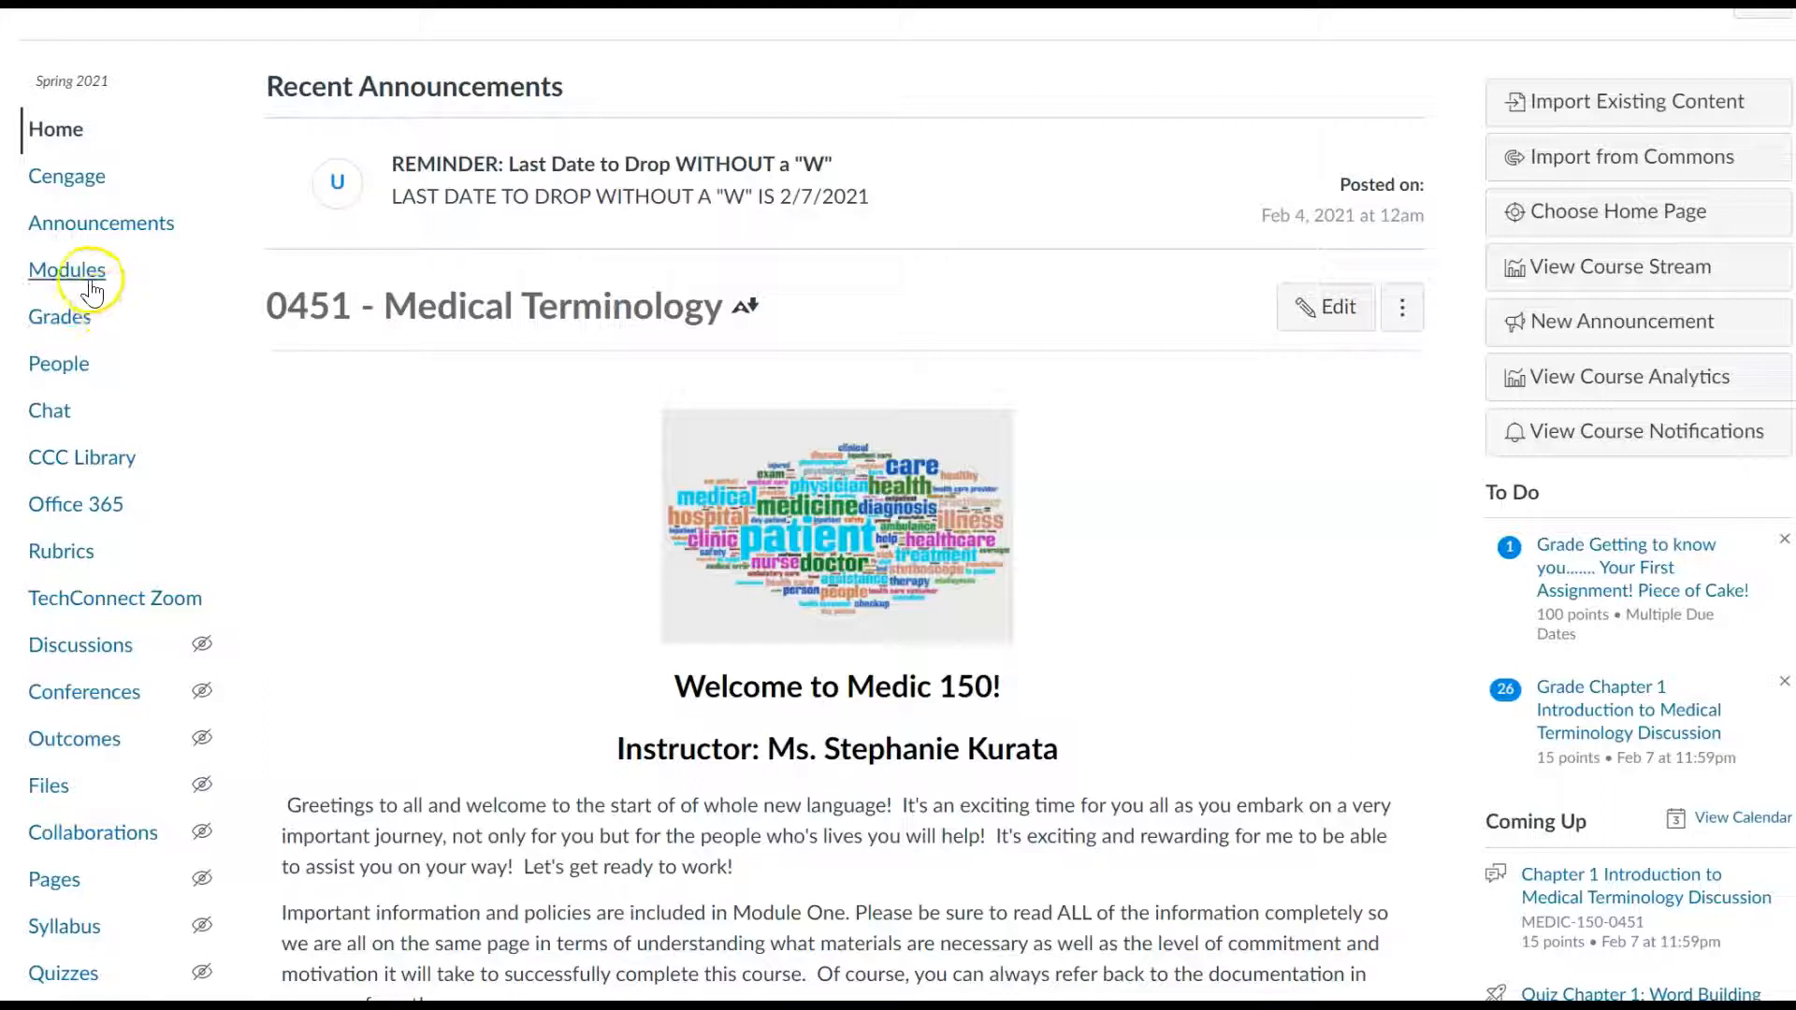
- Show the Medic 150 Modules page scrolled to the Description of Assignments Group Assignments pages
left_click(68, 269)
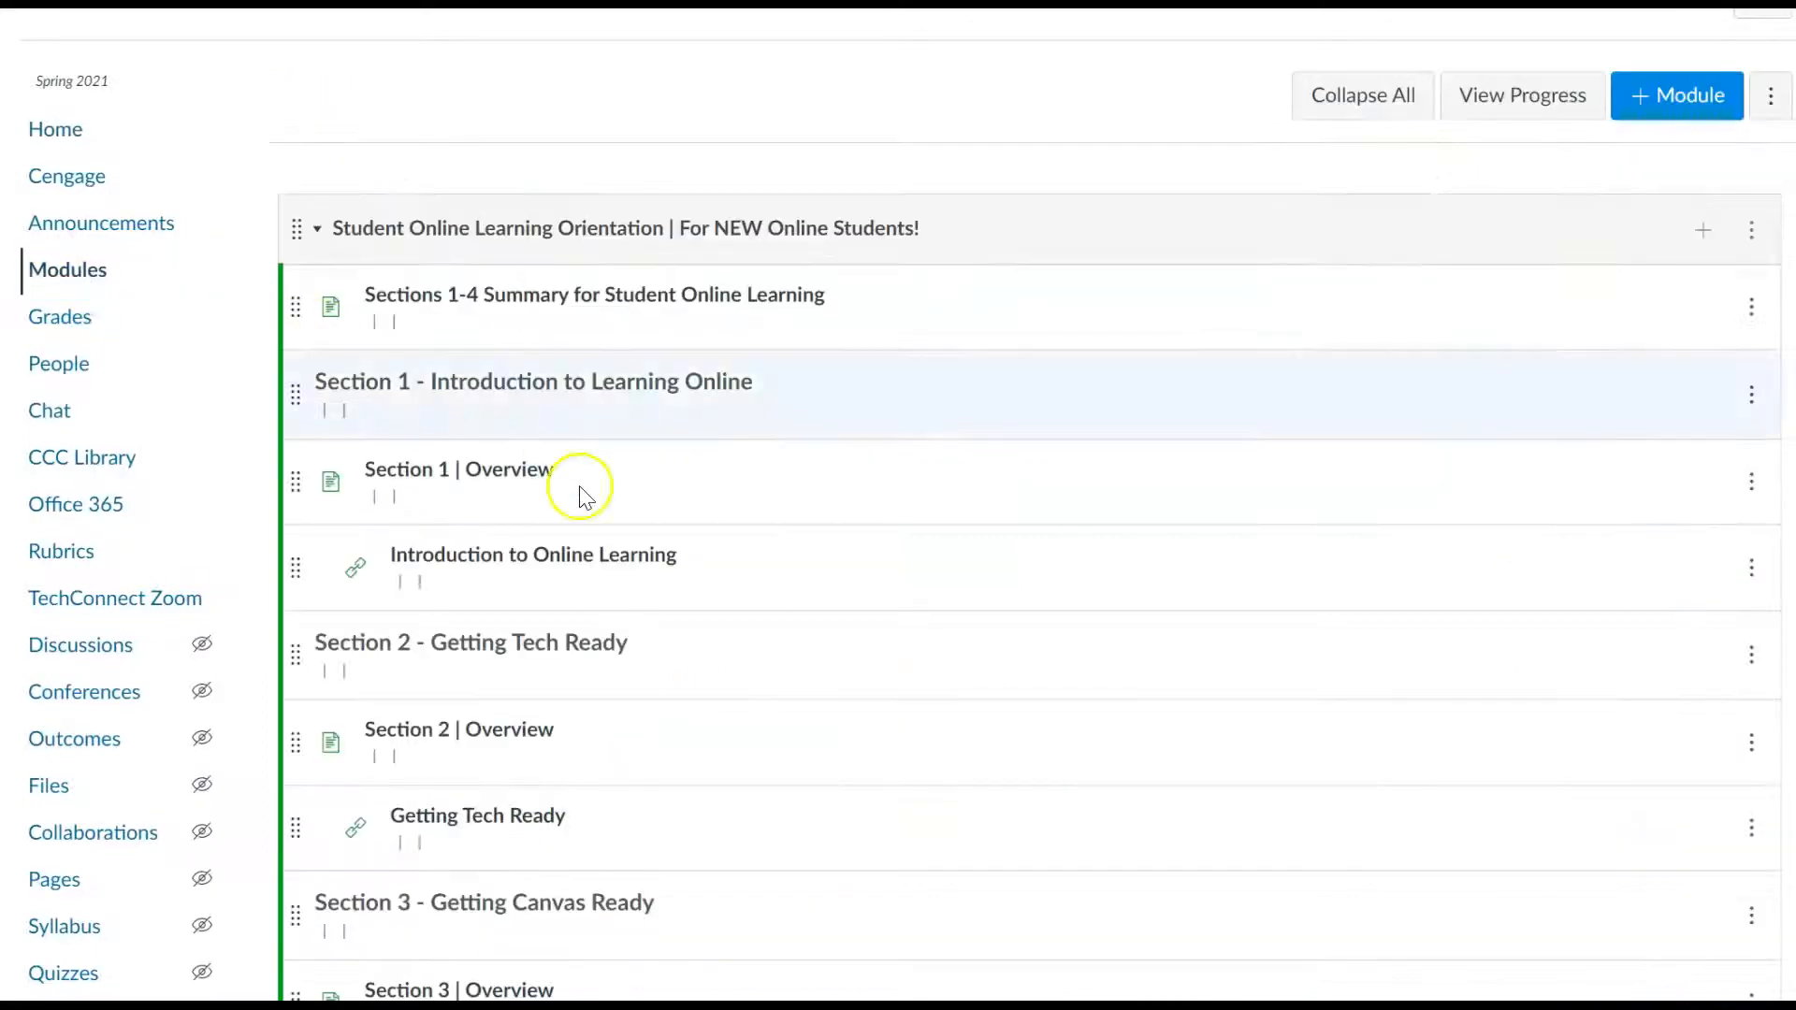
scroll("down", 3)
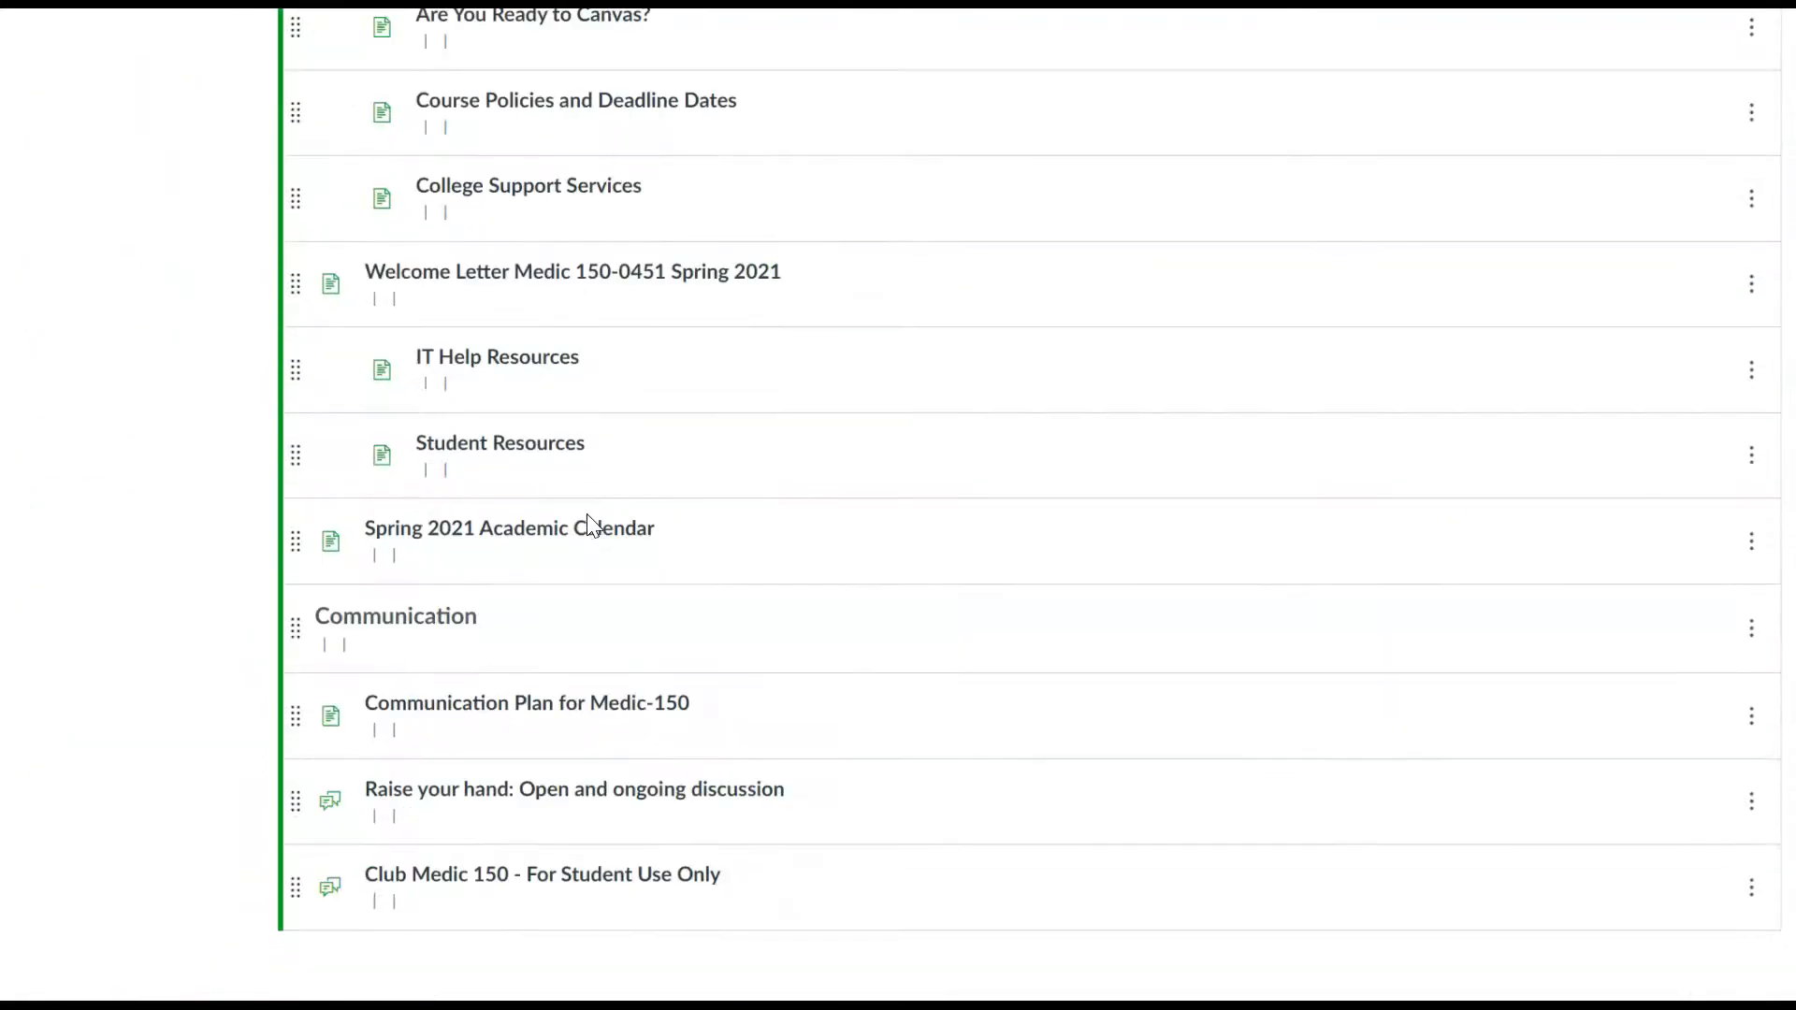
scroll("down", 3)
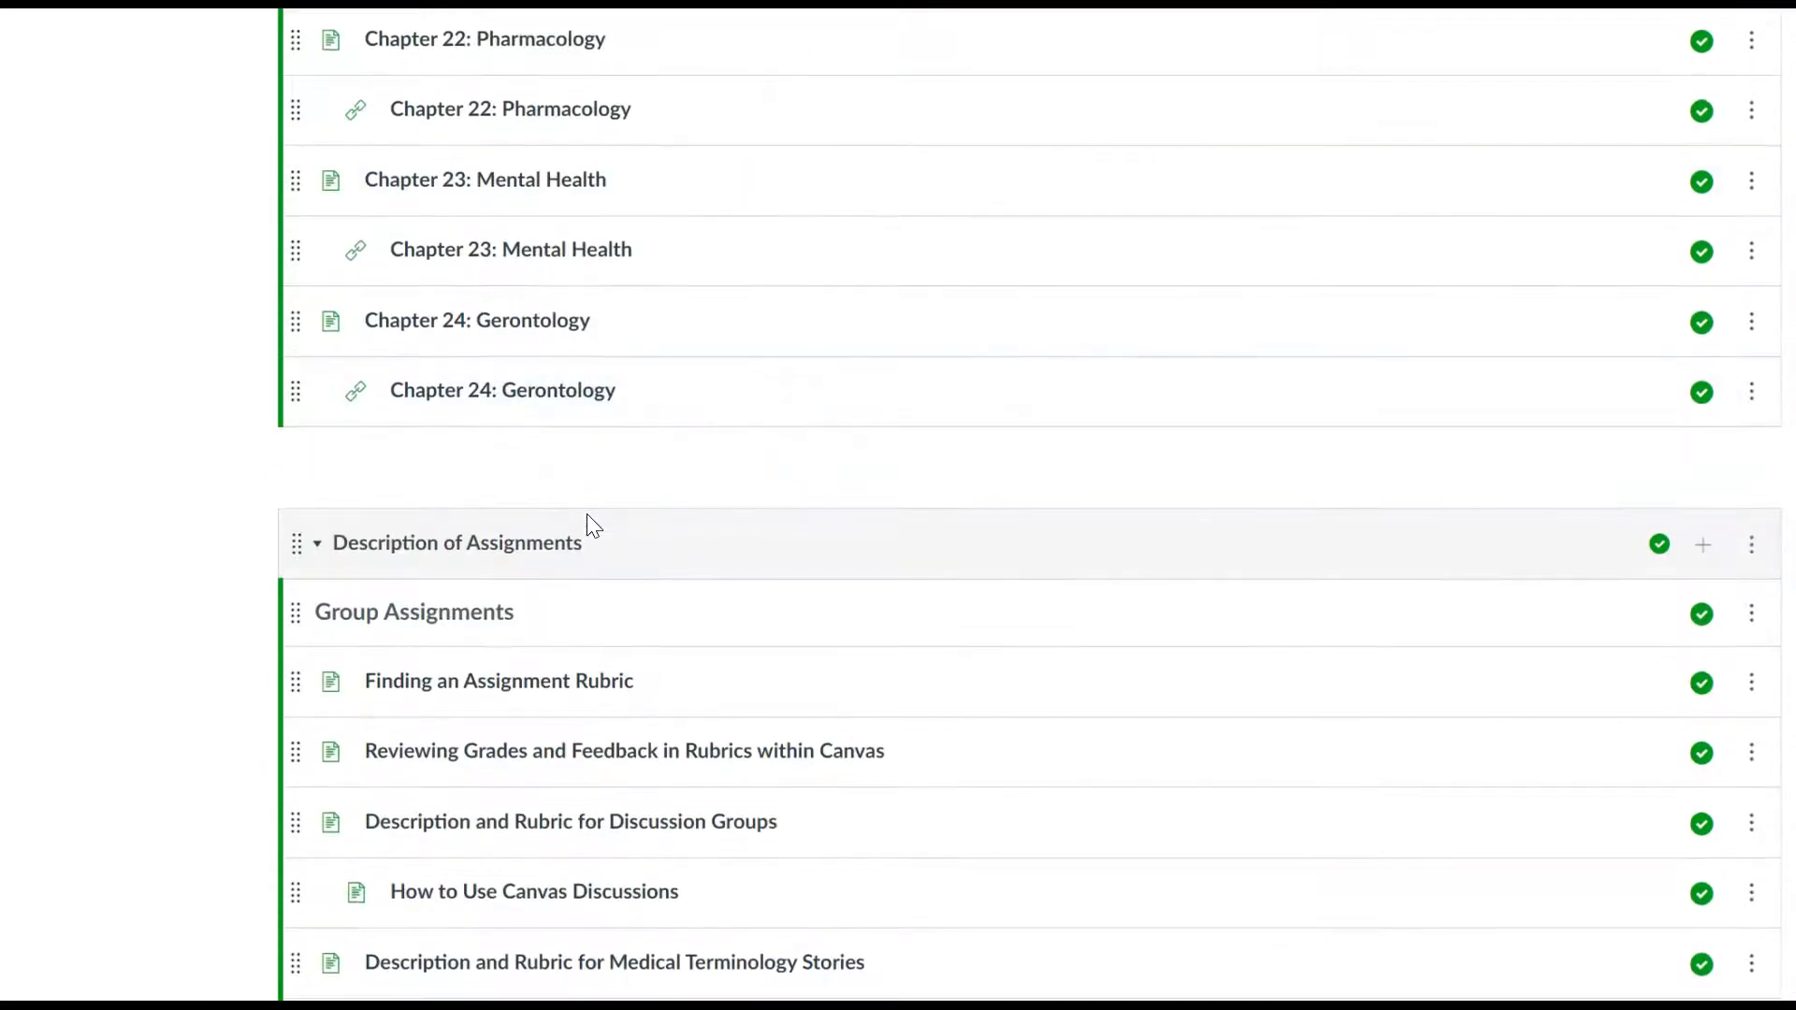
scroll("down", 3)
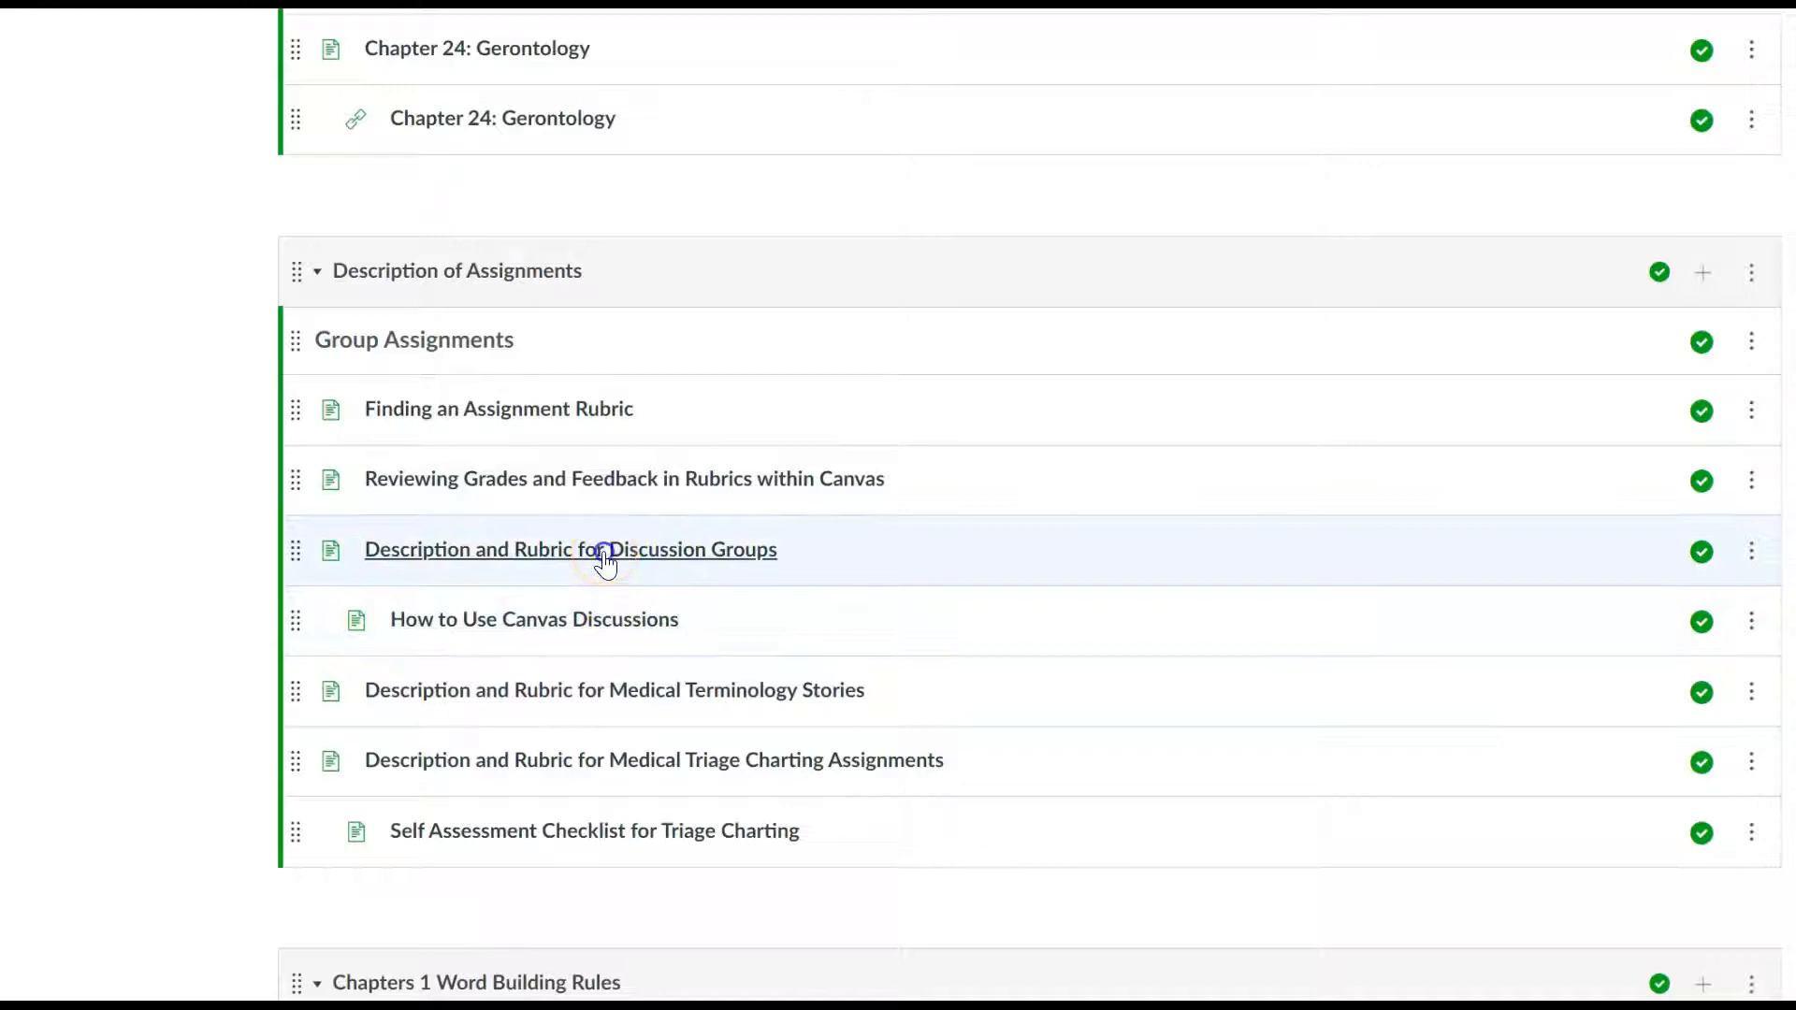
- Review the Description and Rubric for Discussion Groups page, its group image and posting rules
left_click(568, 548)
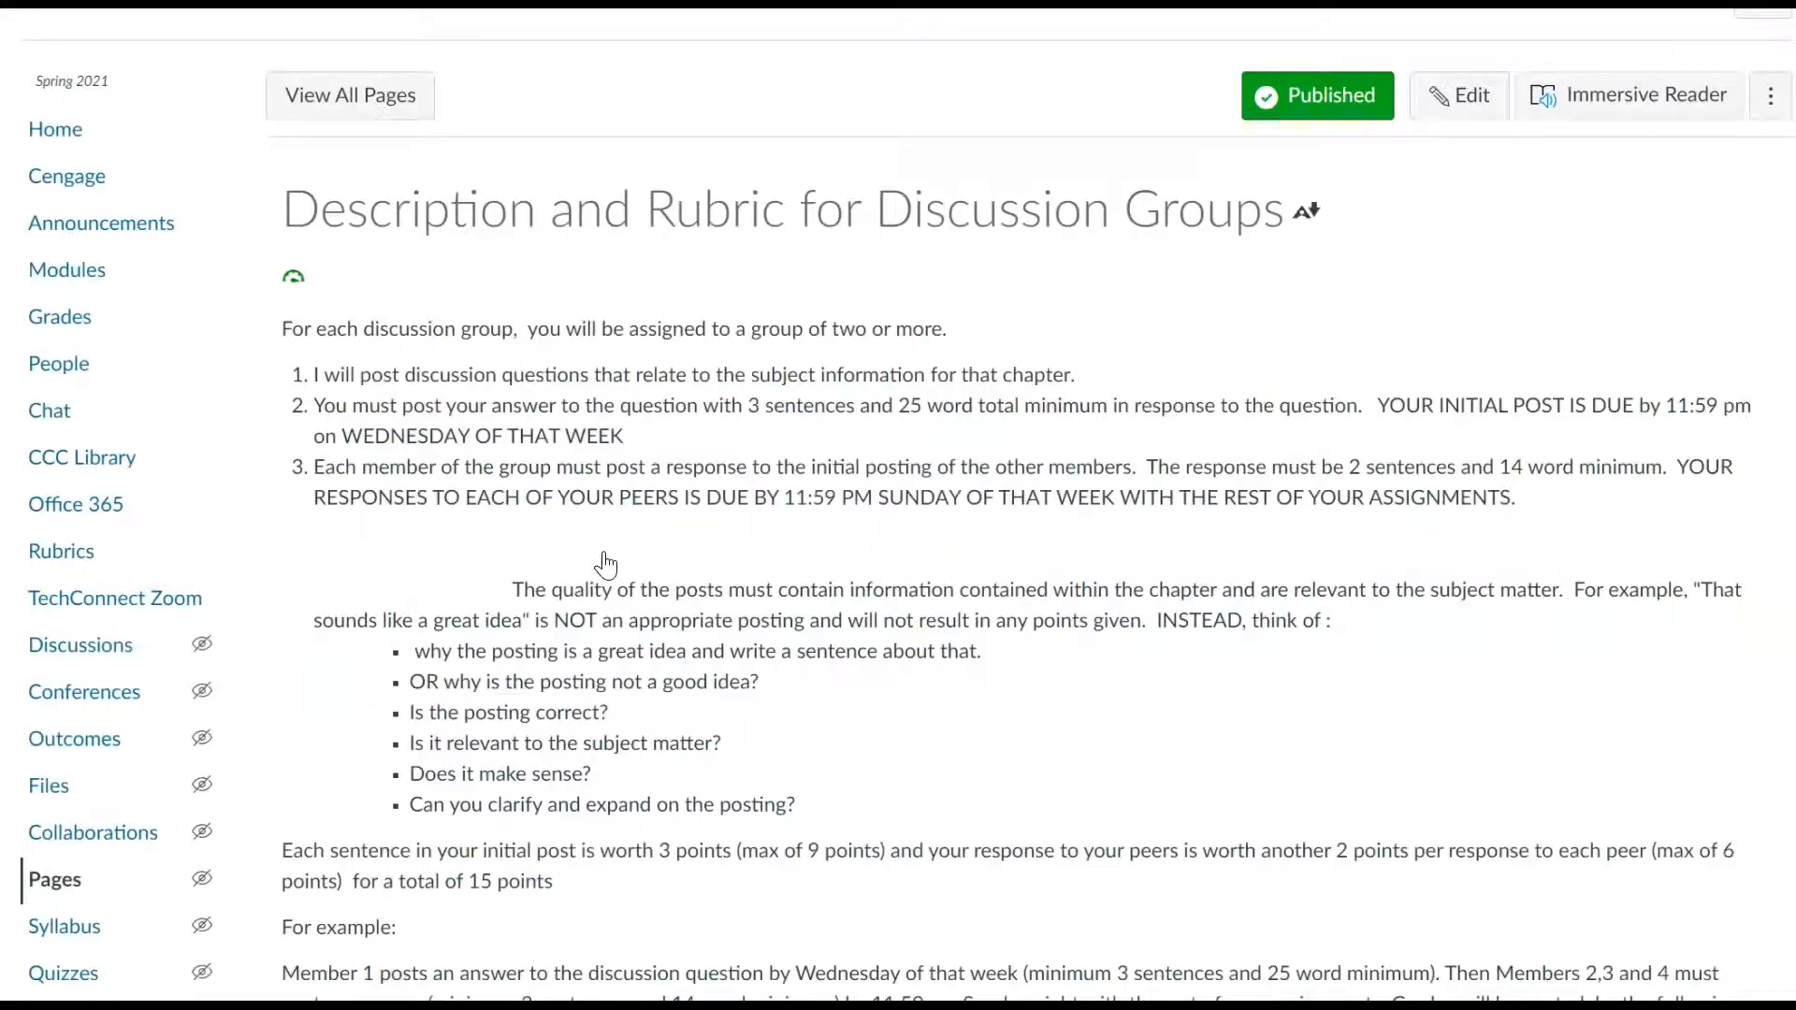
scroll("down", 3)
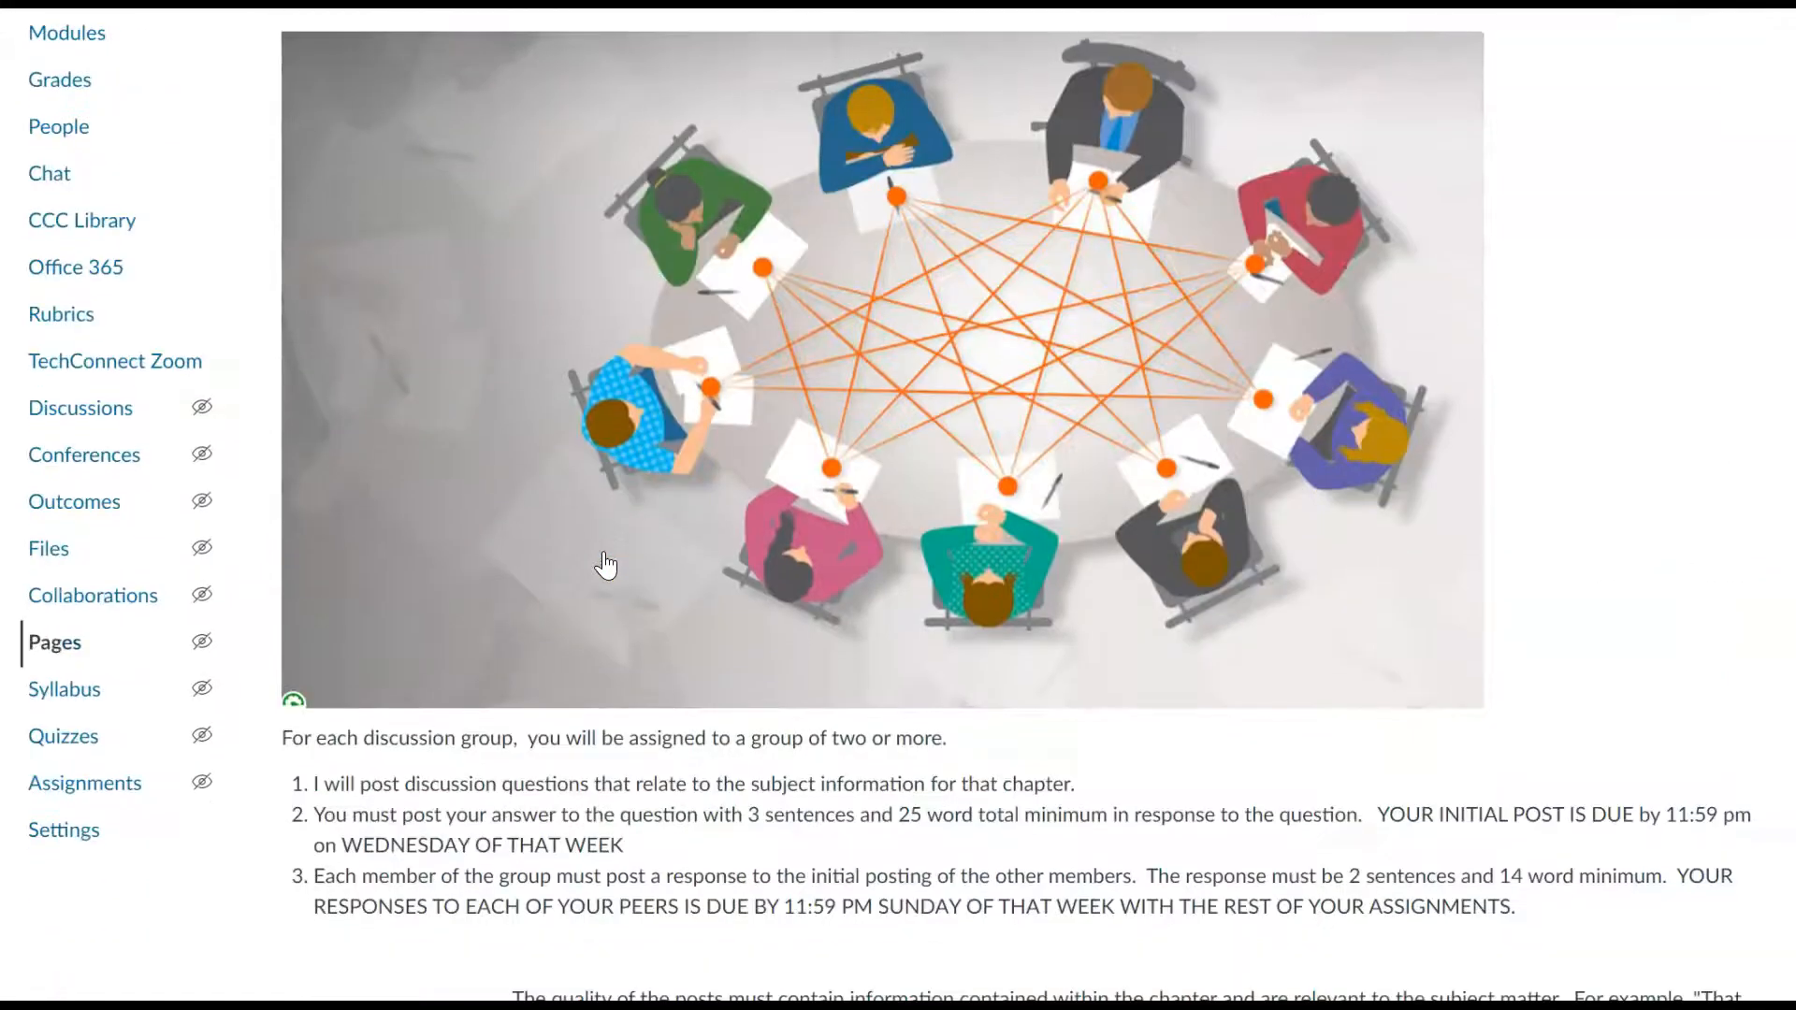
scroll("down", 3)
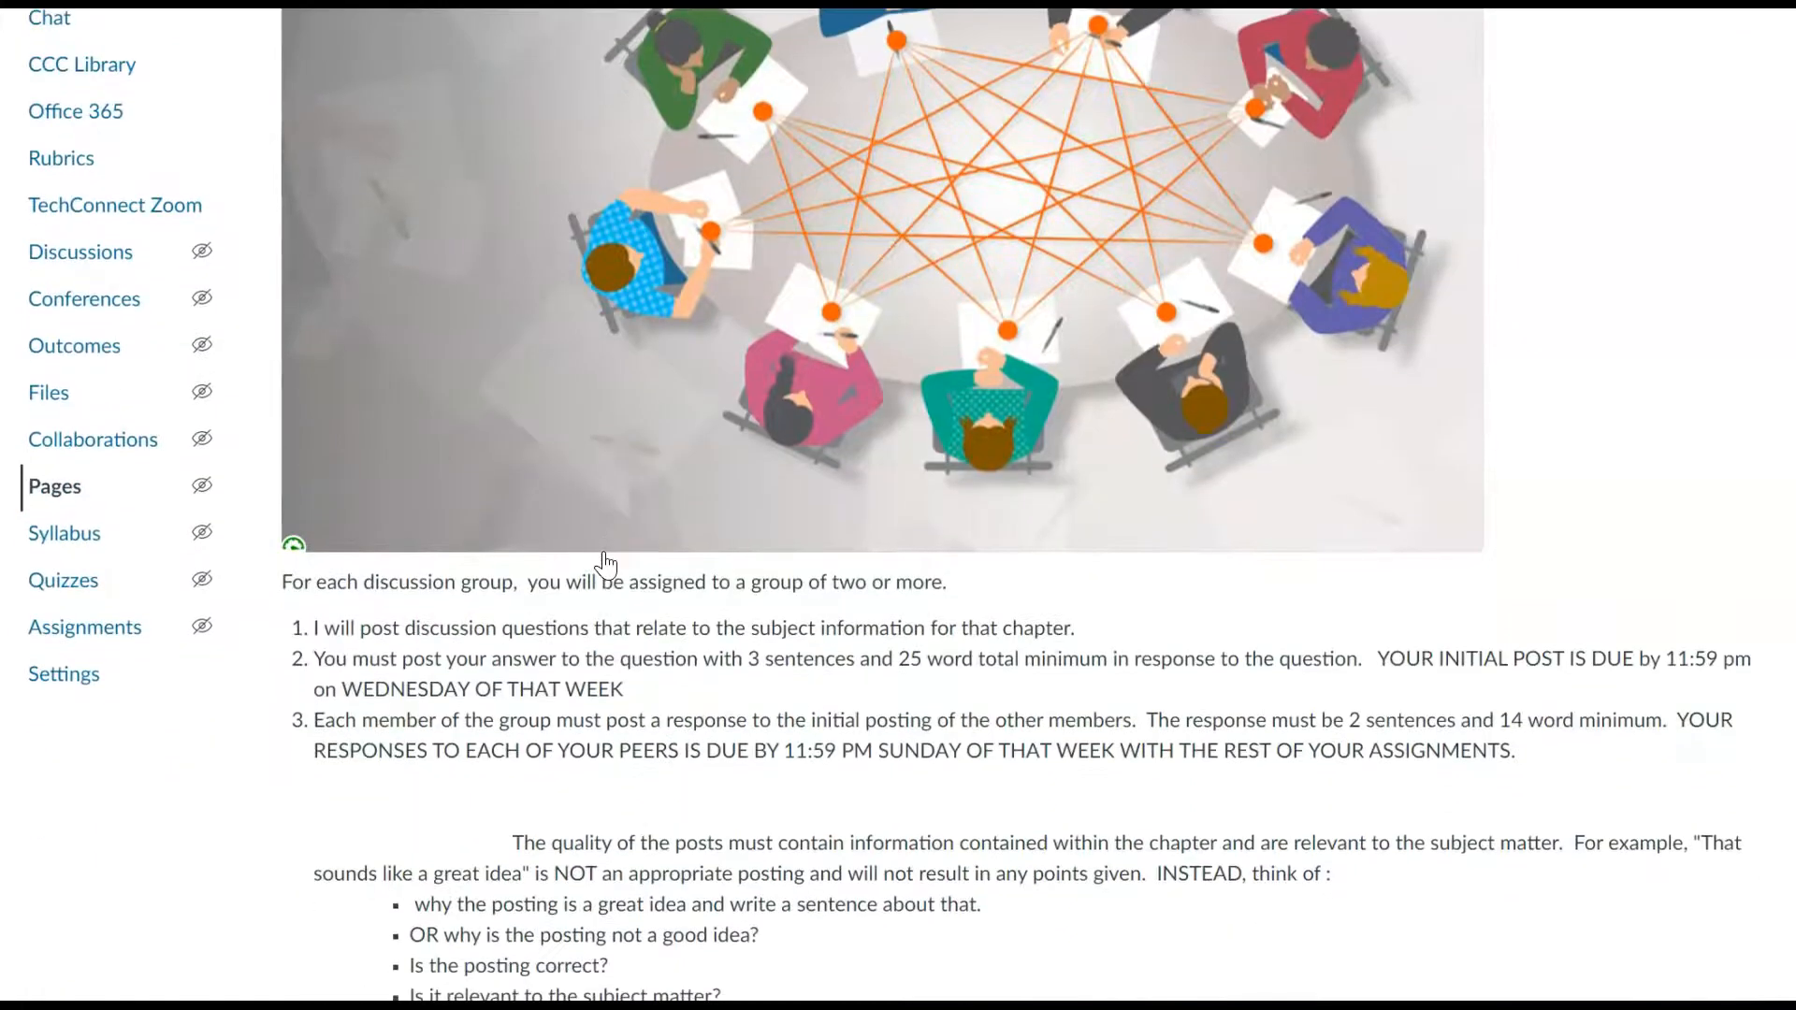
scroll("down", 3)
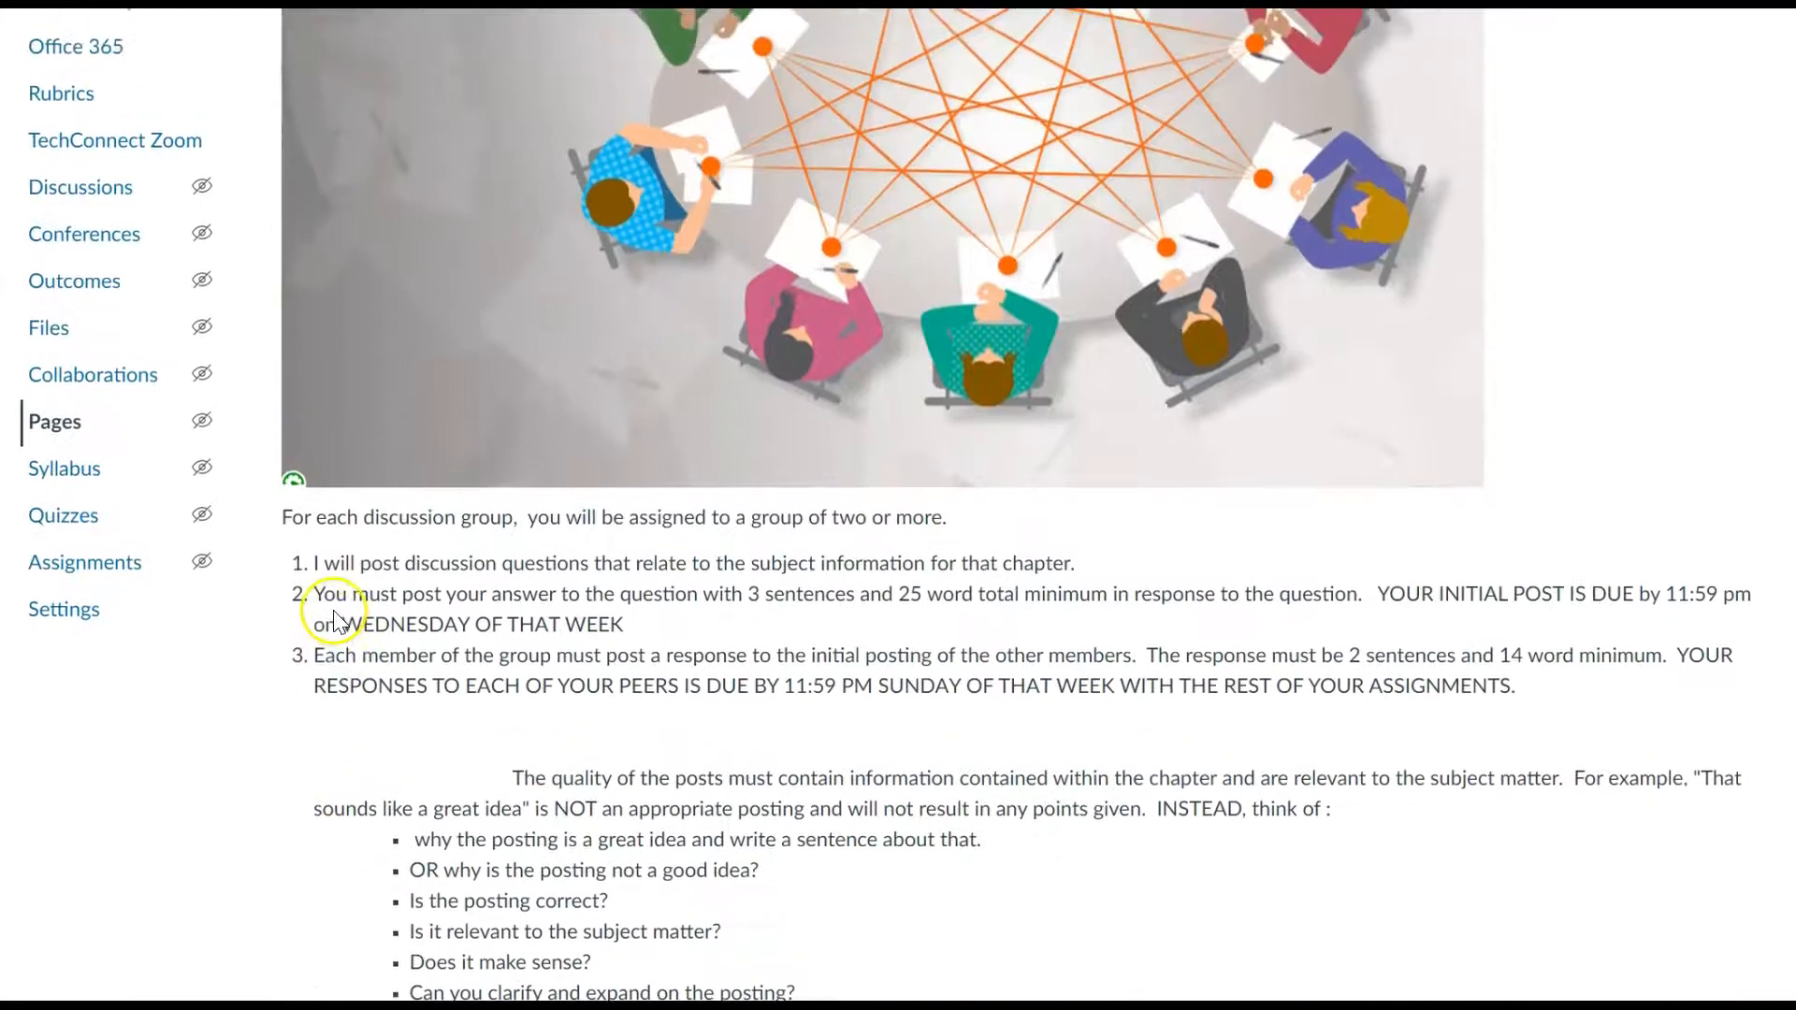
scroll("up", 3)
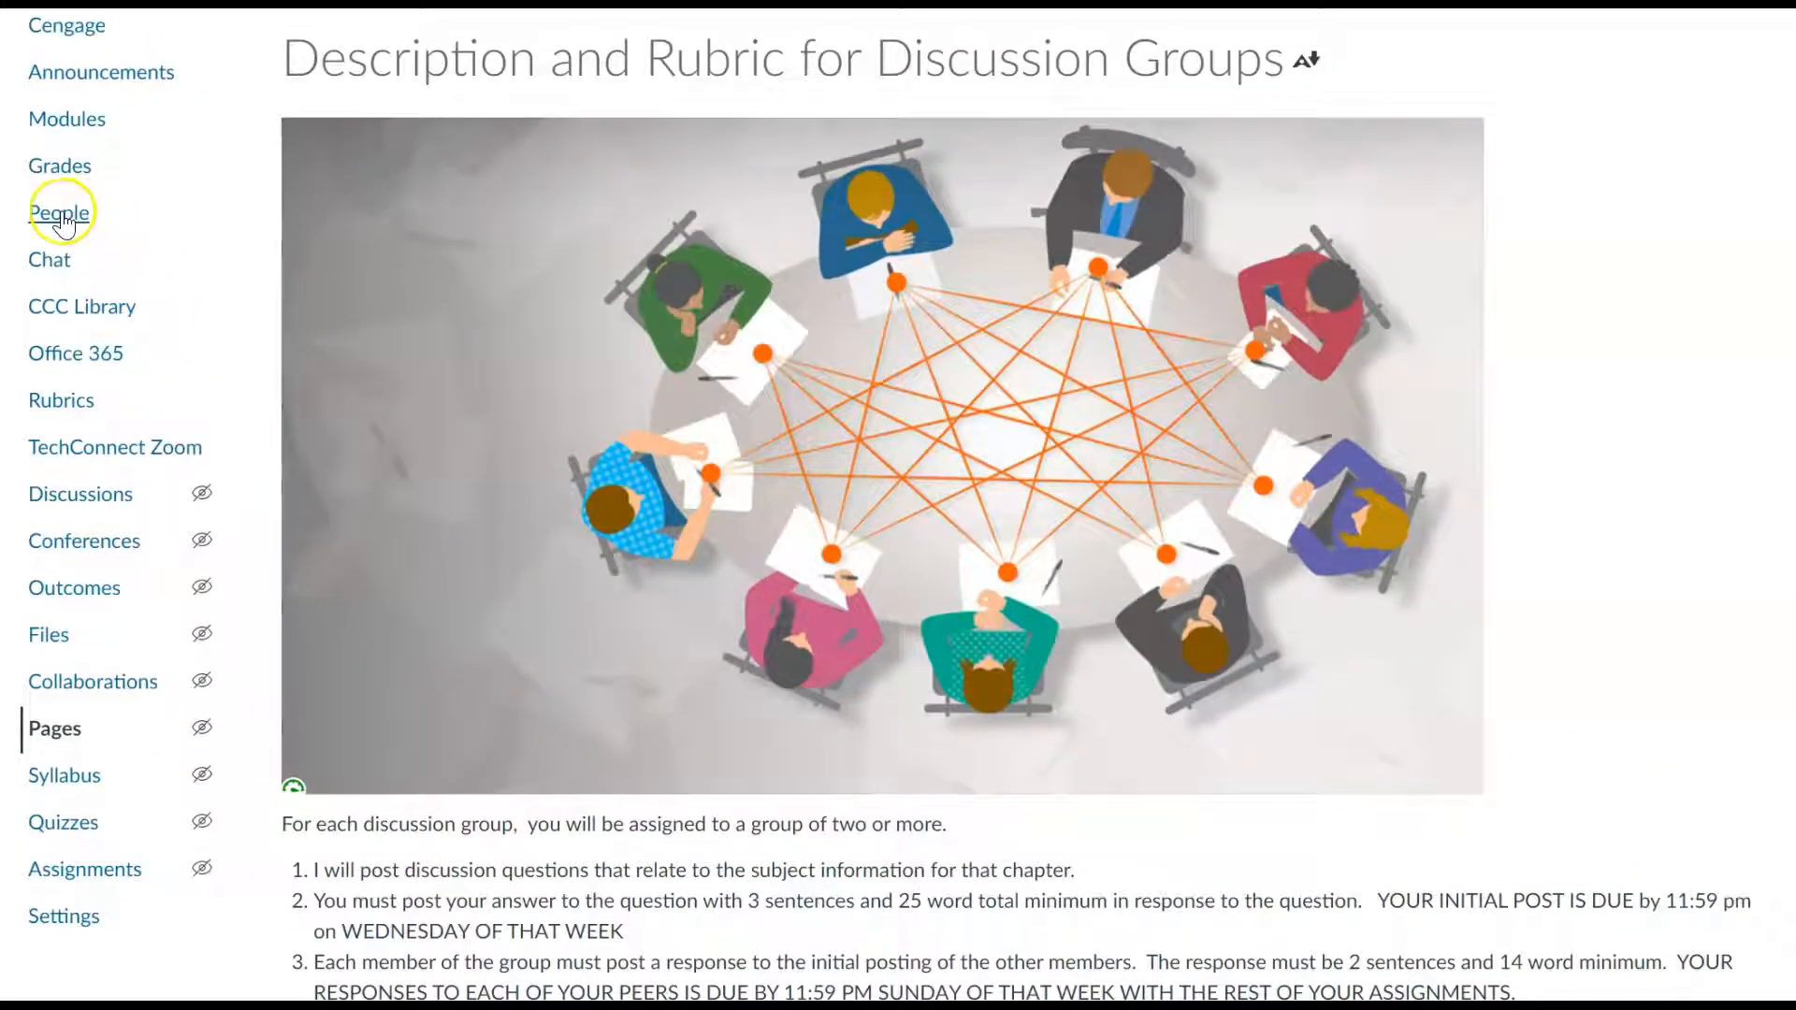
- From the People roster, view a student's profile showing enrollment and discussion group membership
left_click(60, 212)
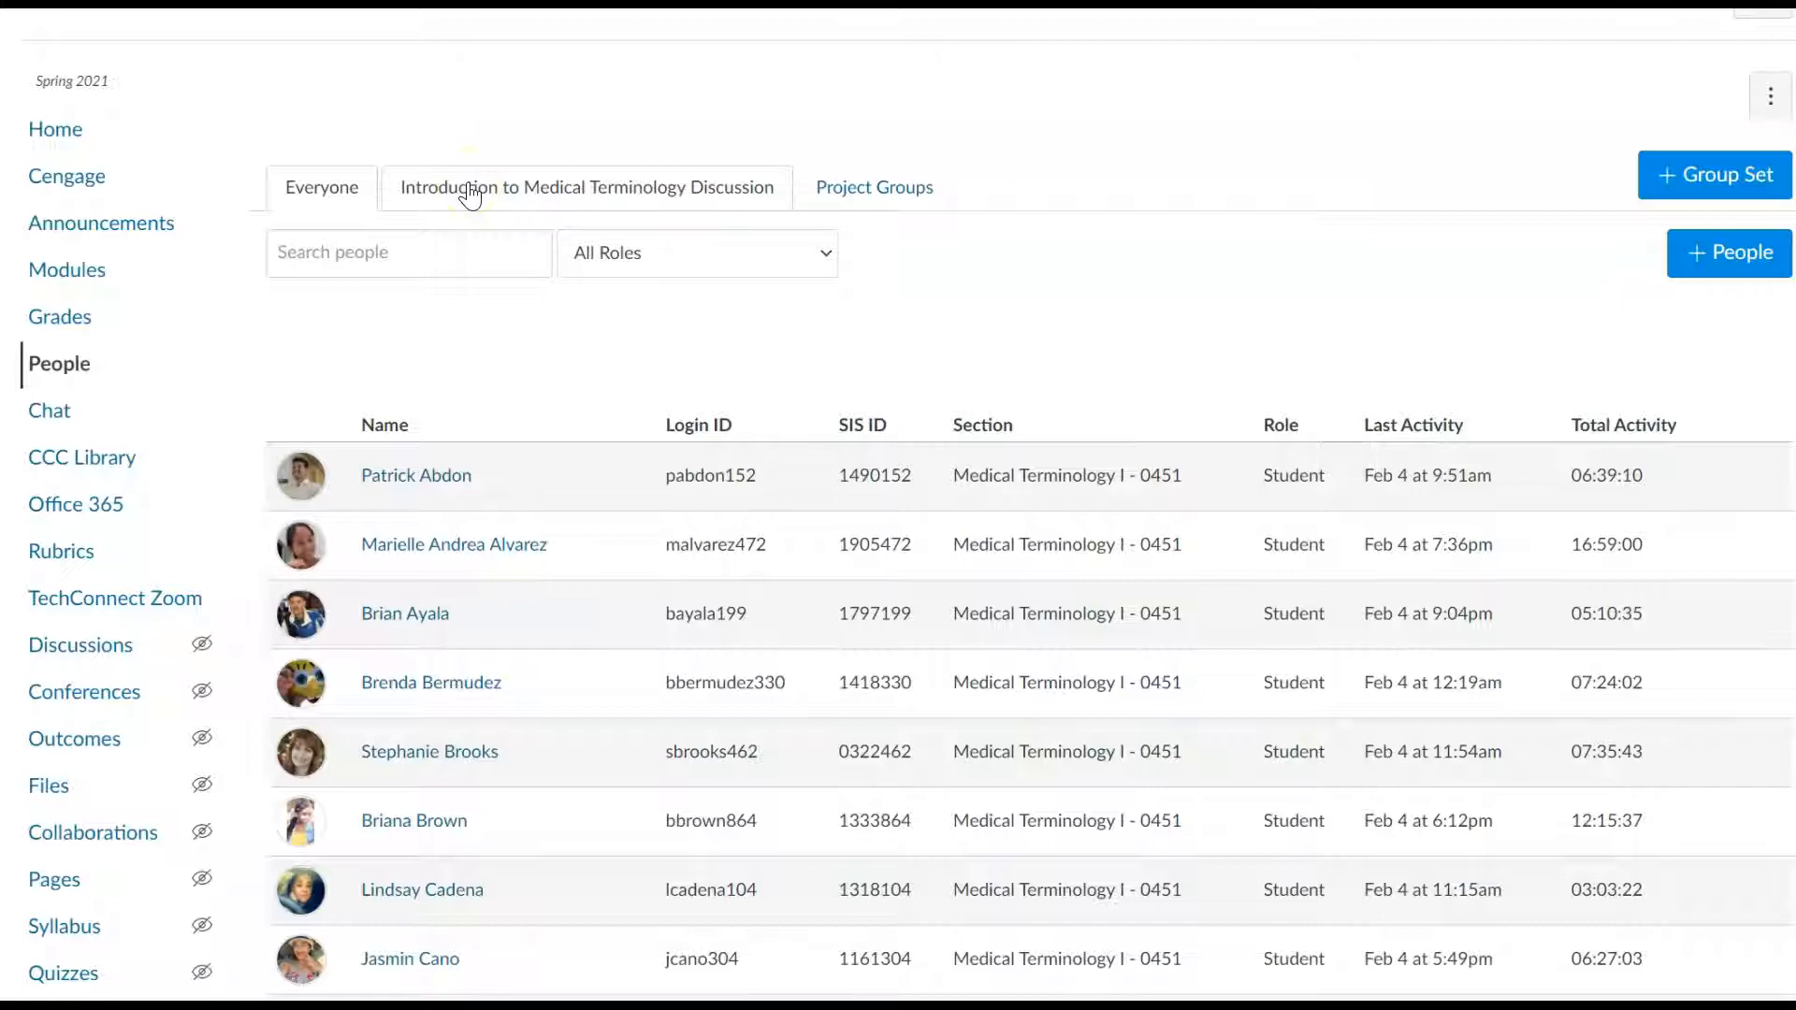
scroll("down", 3)
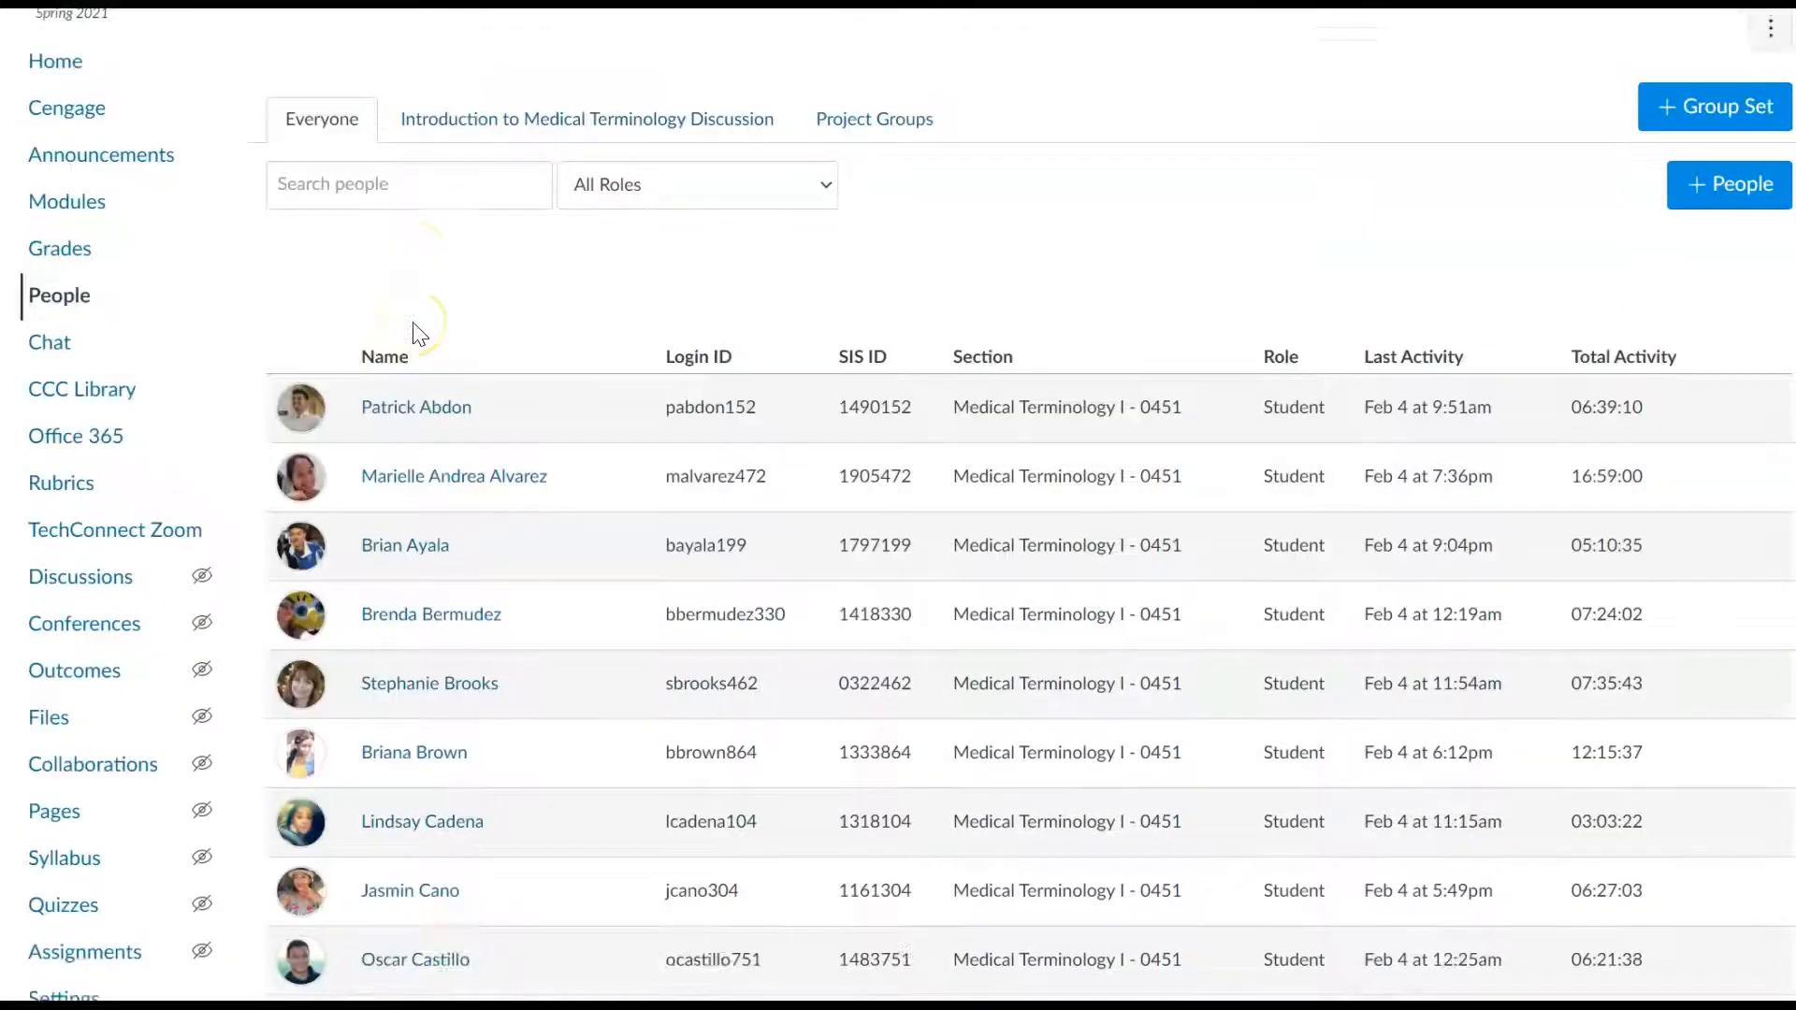
scroll("down", 3)
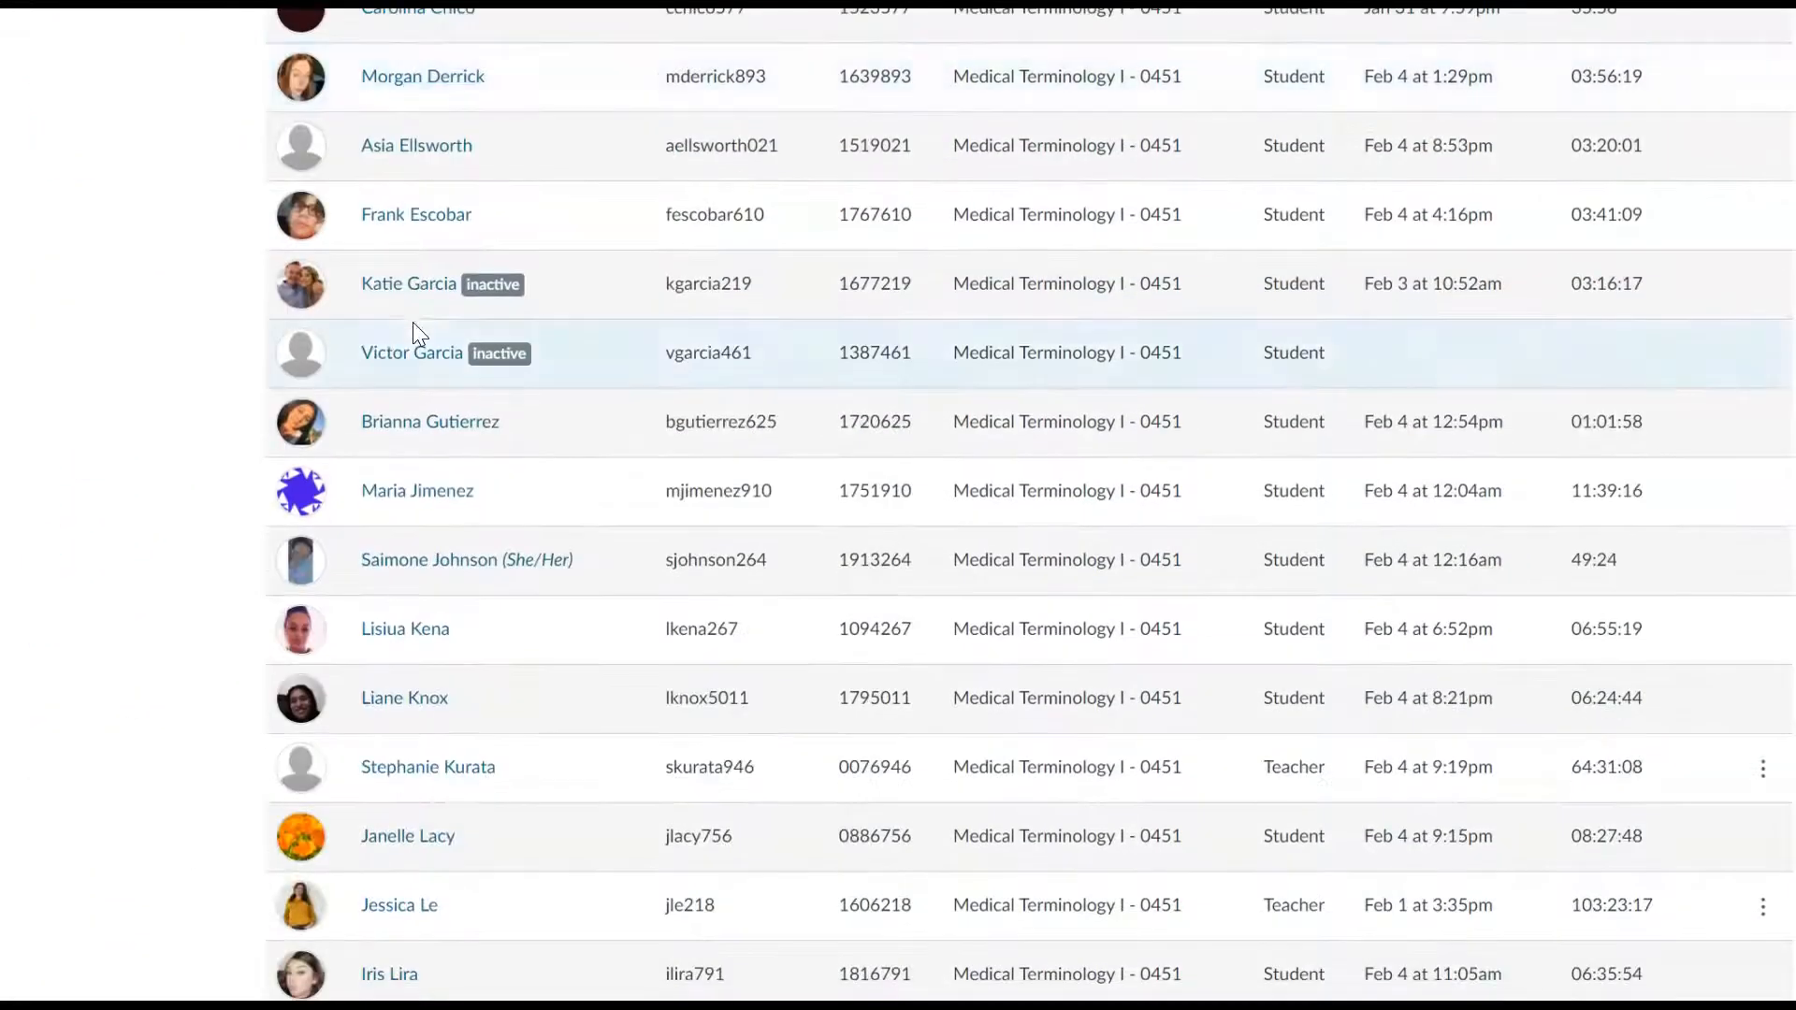
mouse_move(303, 836)
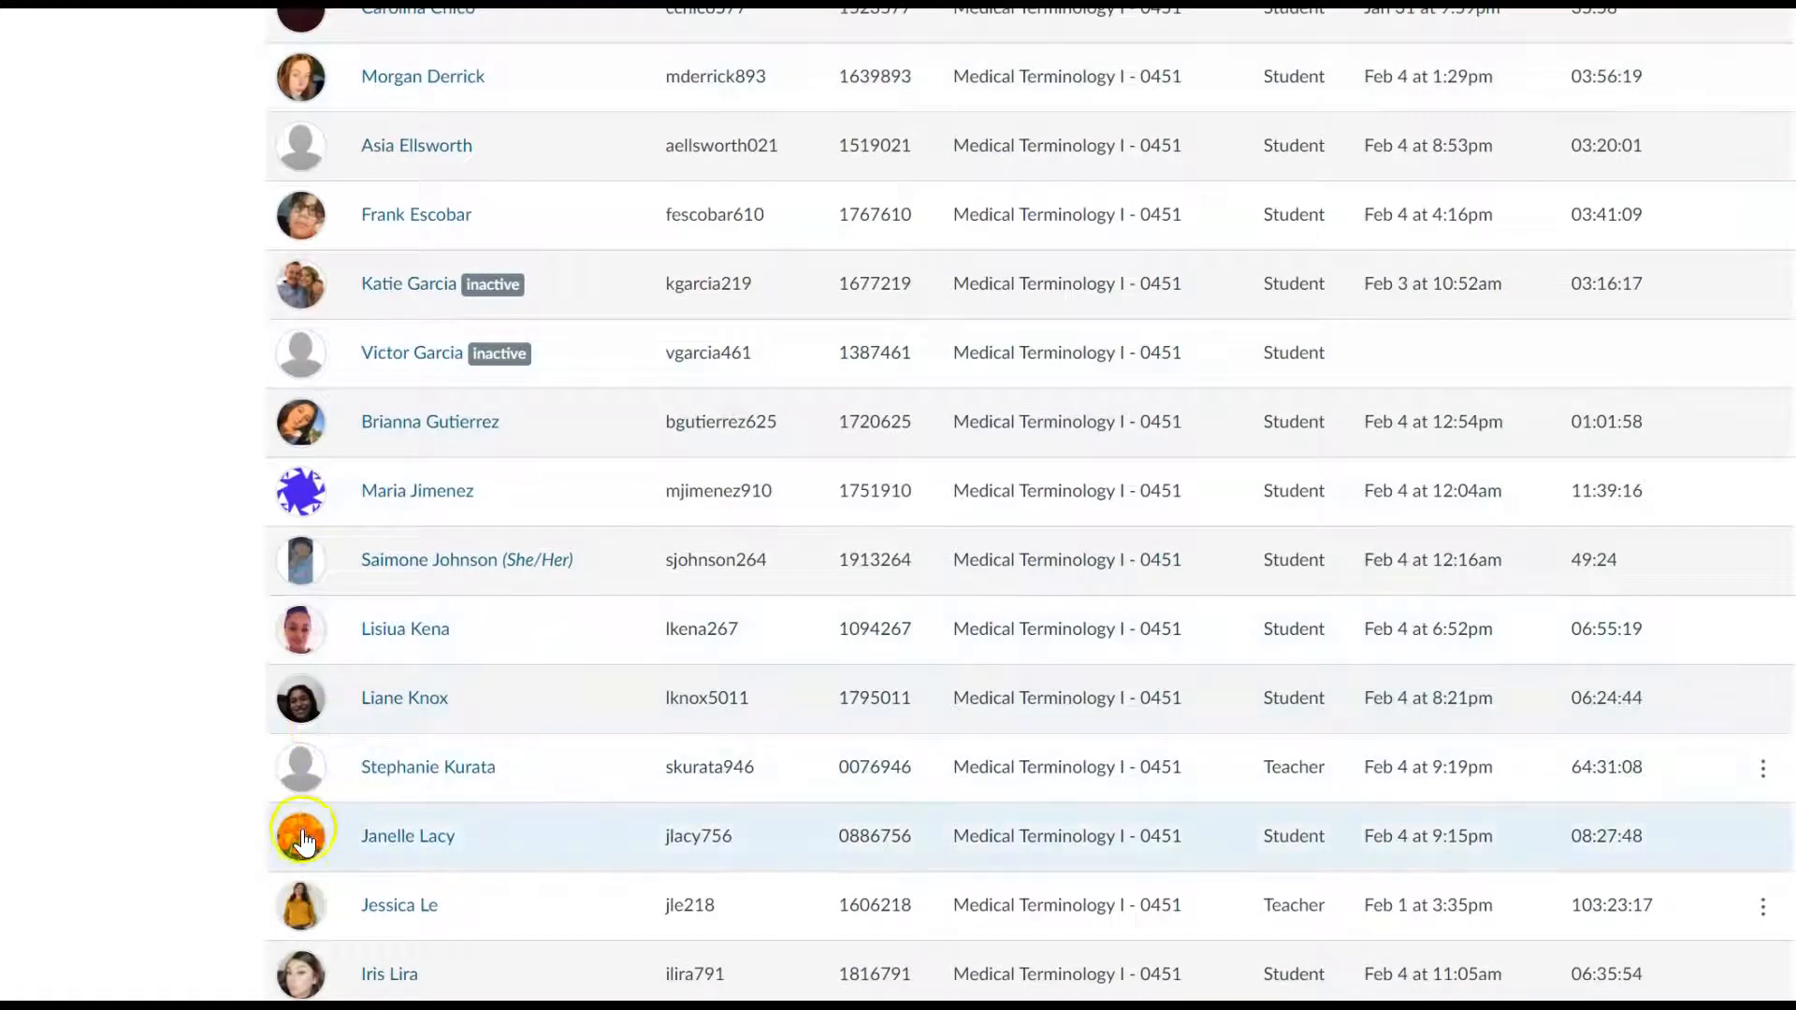
left_click(406, 835)
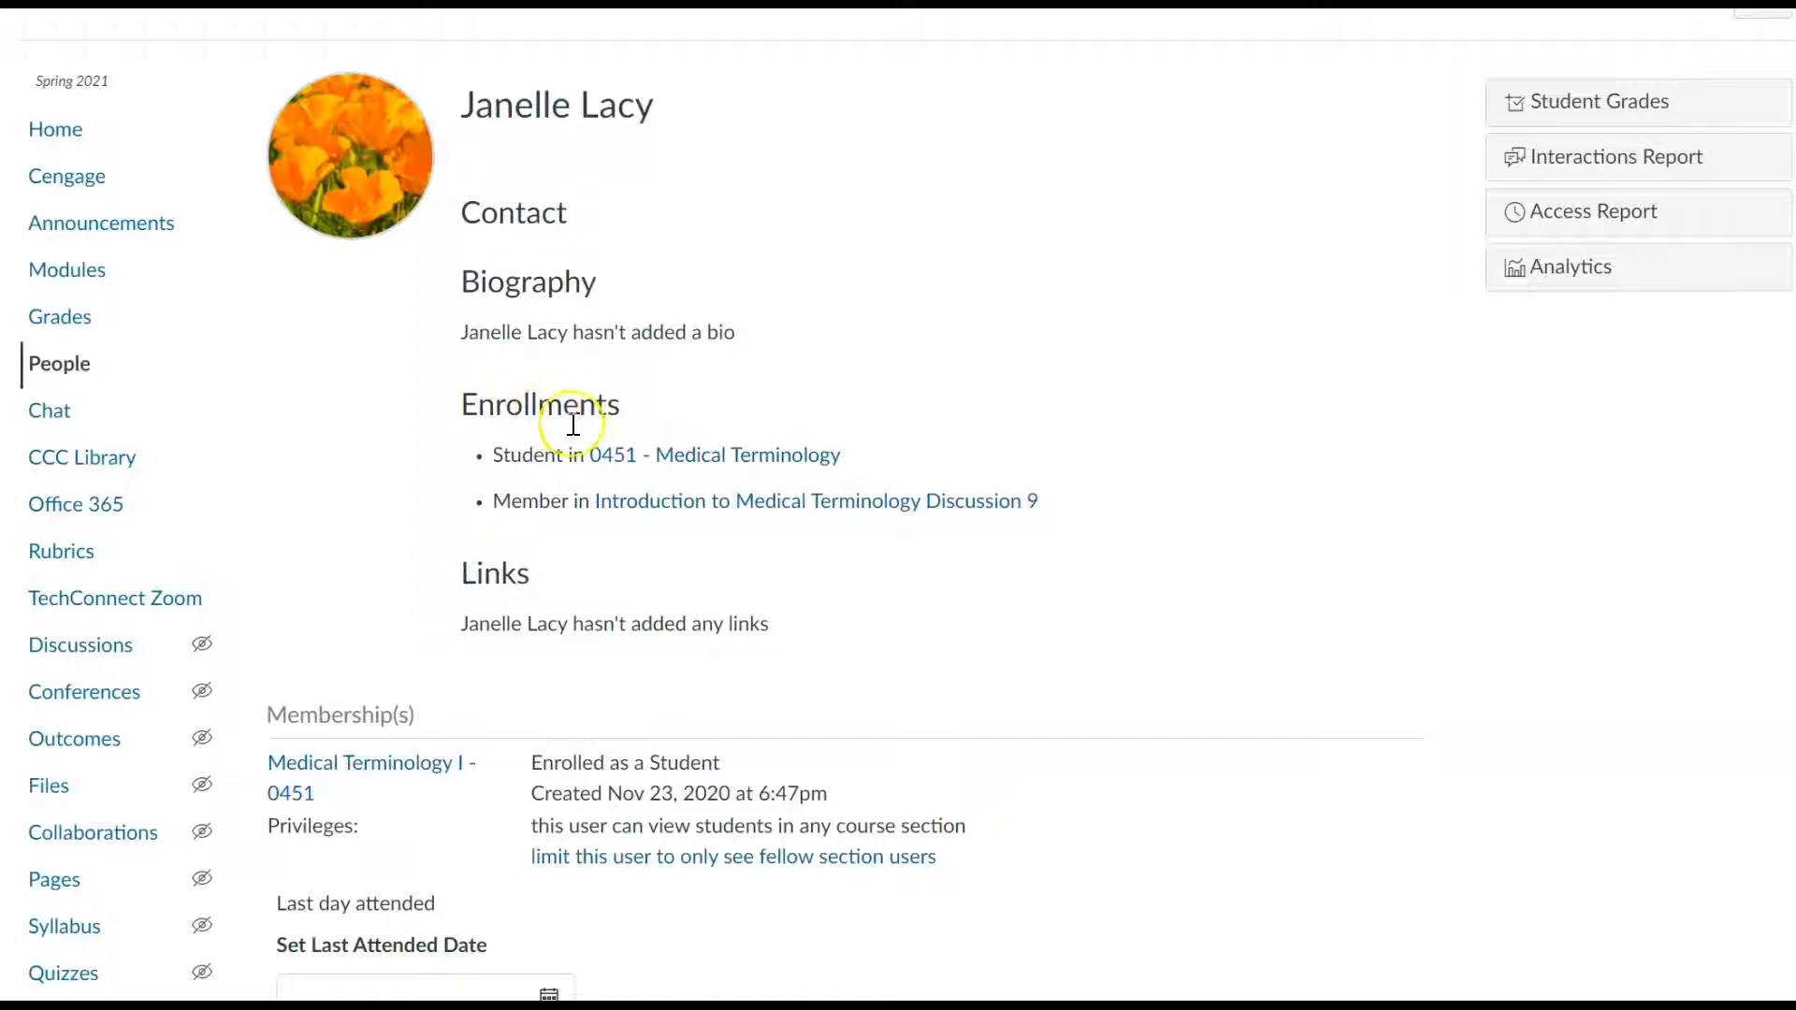
mouse_move(650, 524)
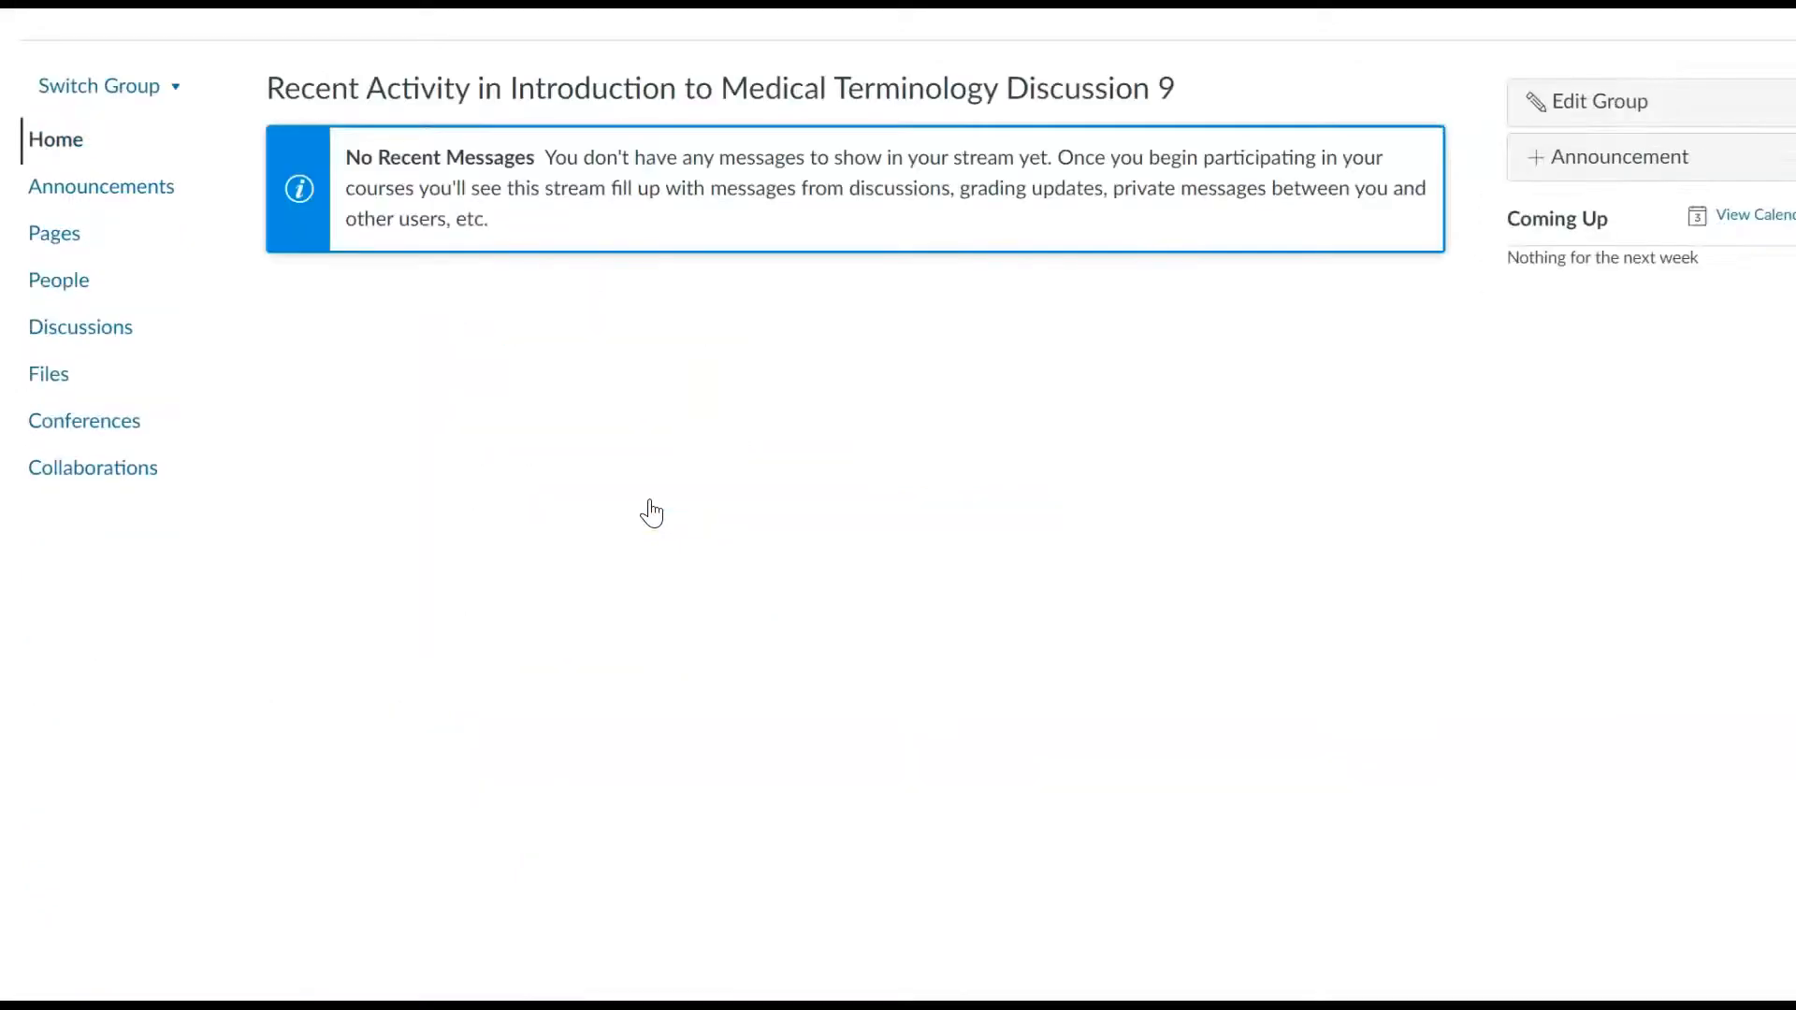
mouse_move(662, 187)
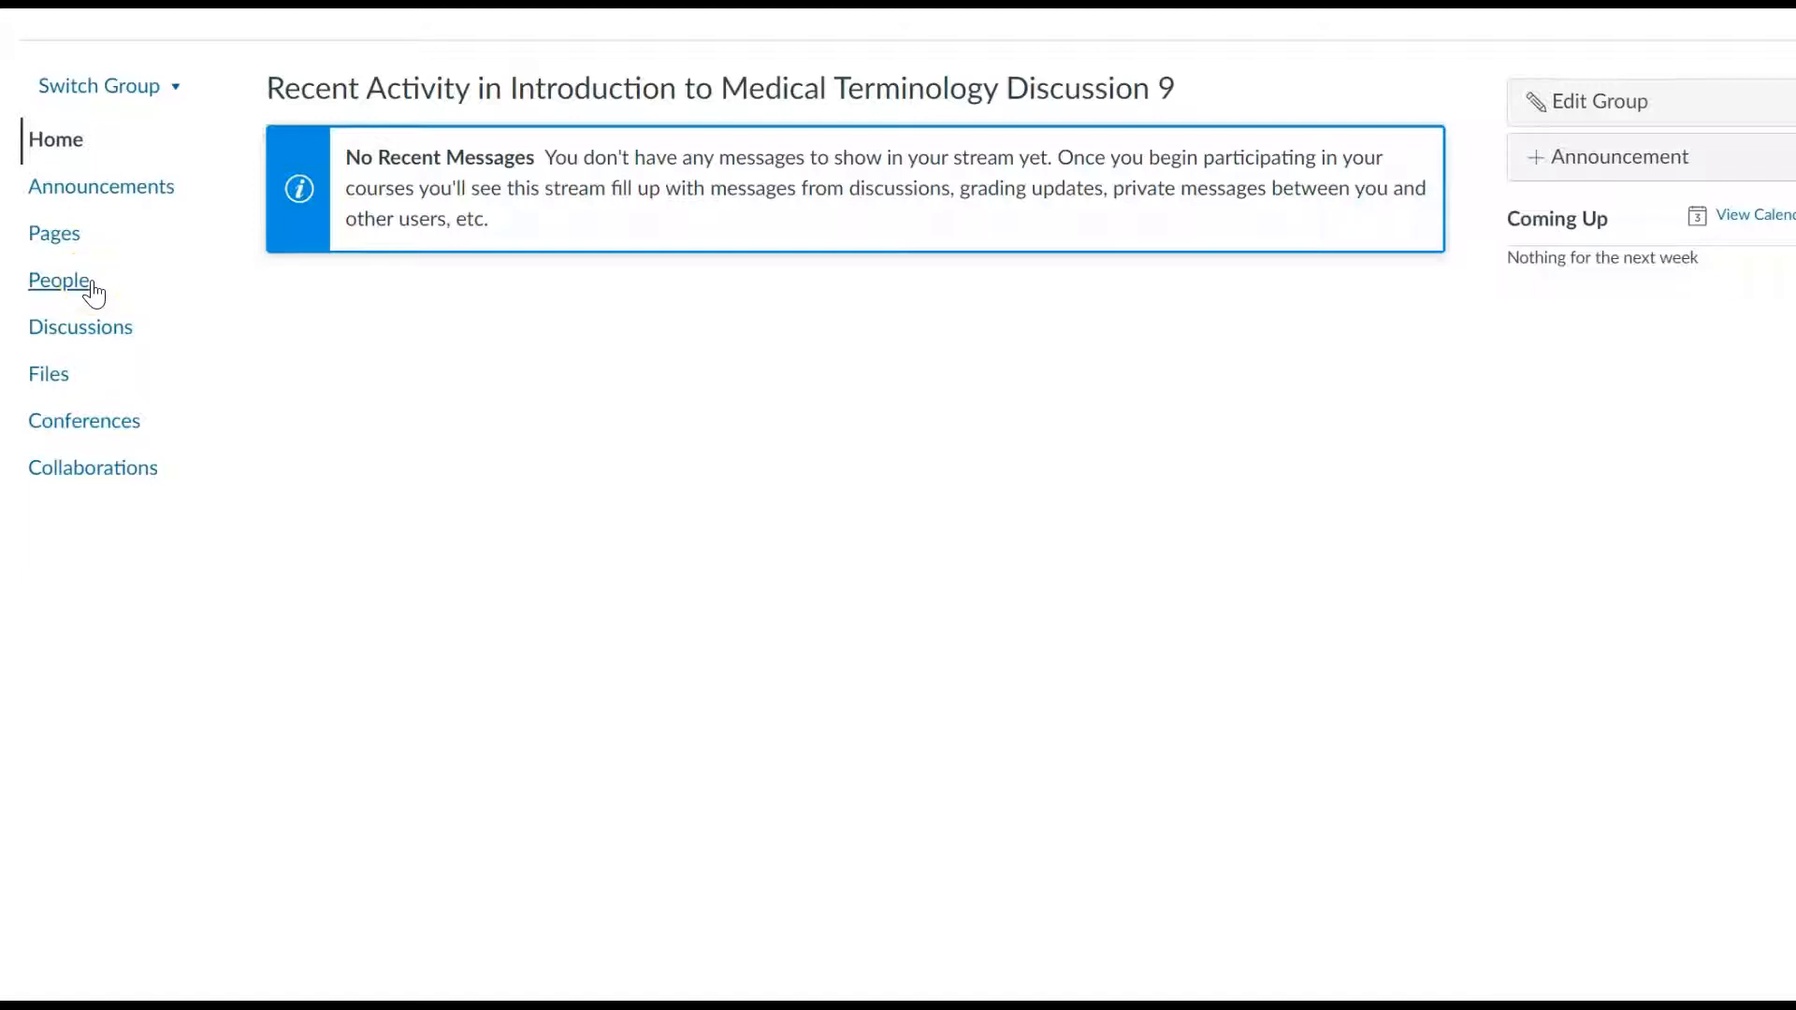
- List the Discussion 9 group's three members and two teachers via group People
left_click(60, 278)
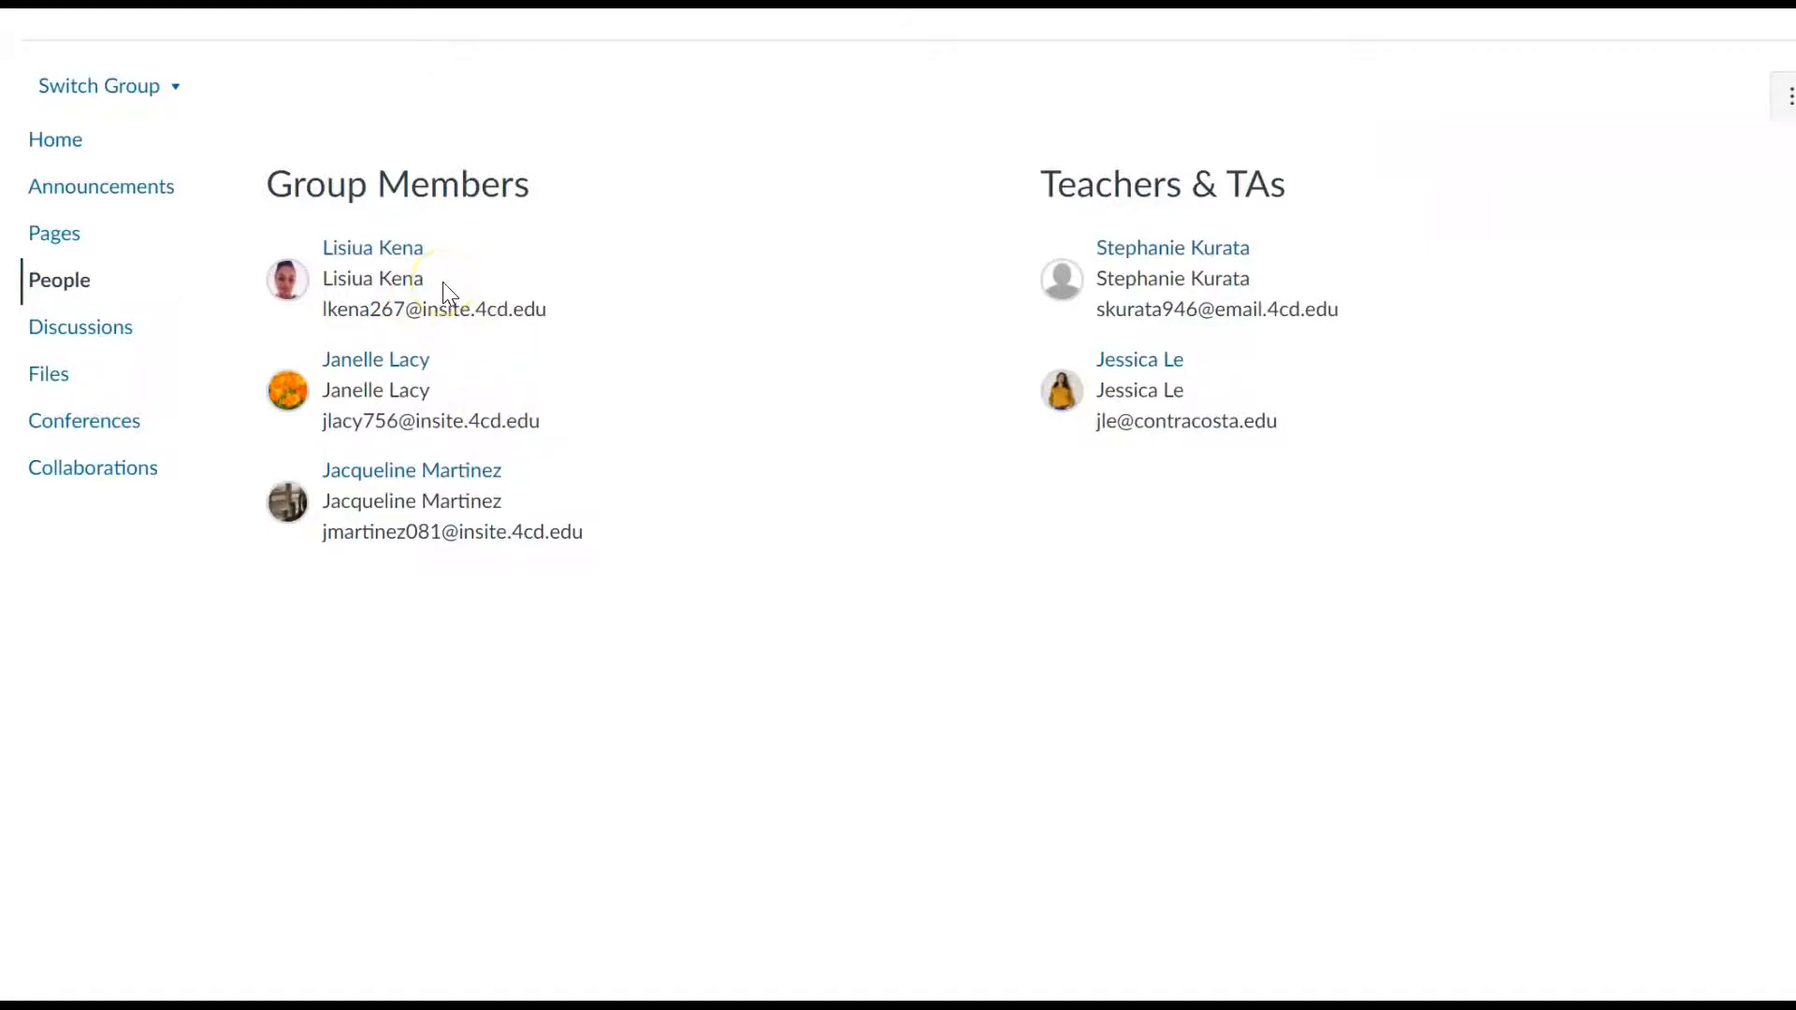
mouse_move(411, 470)
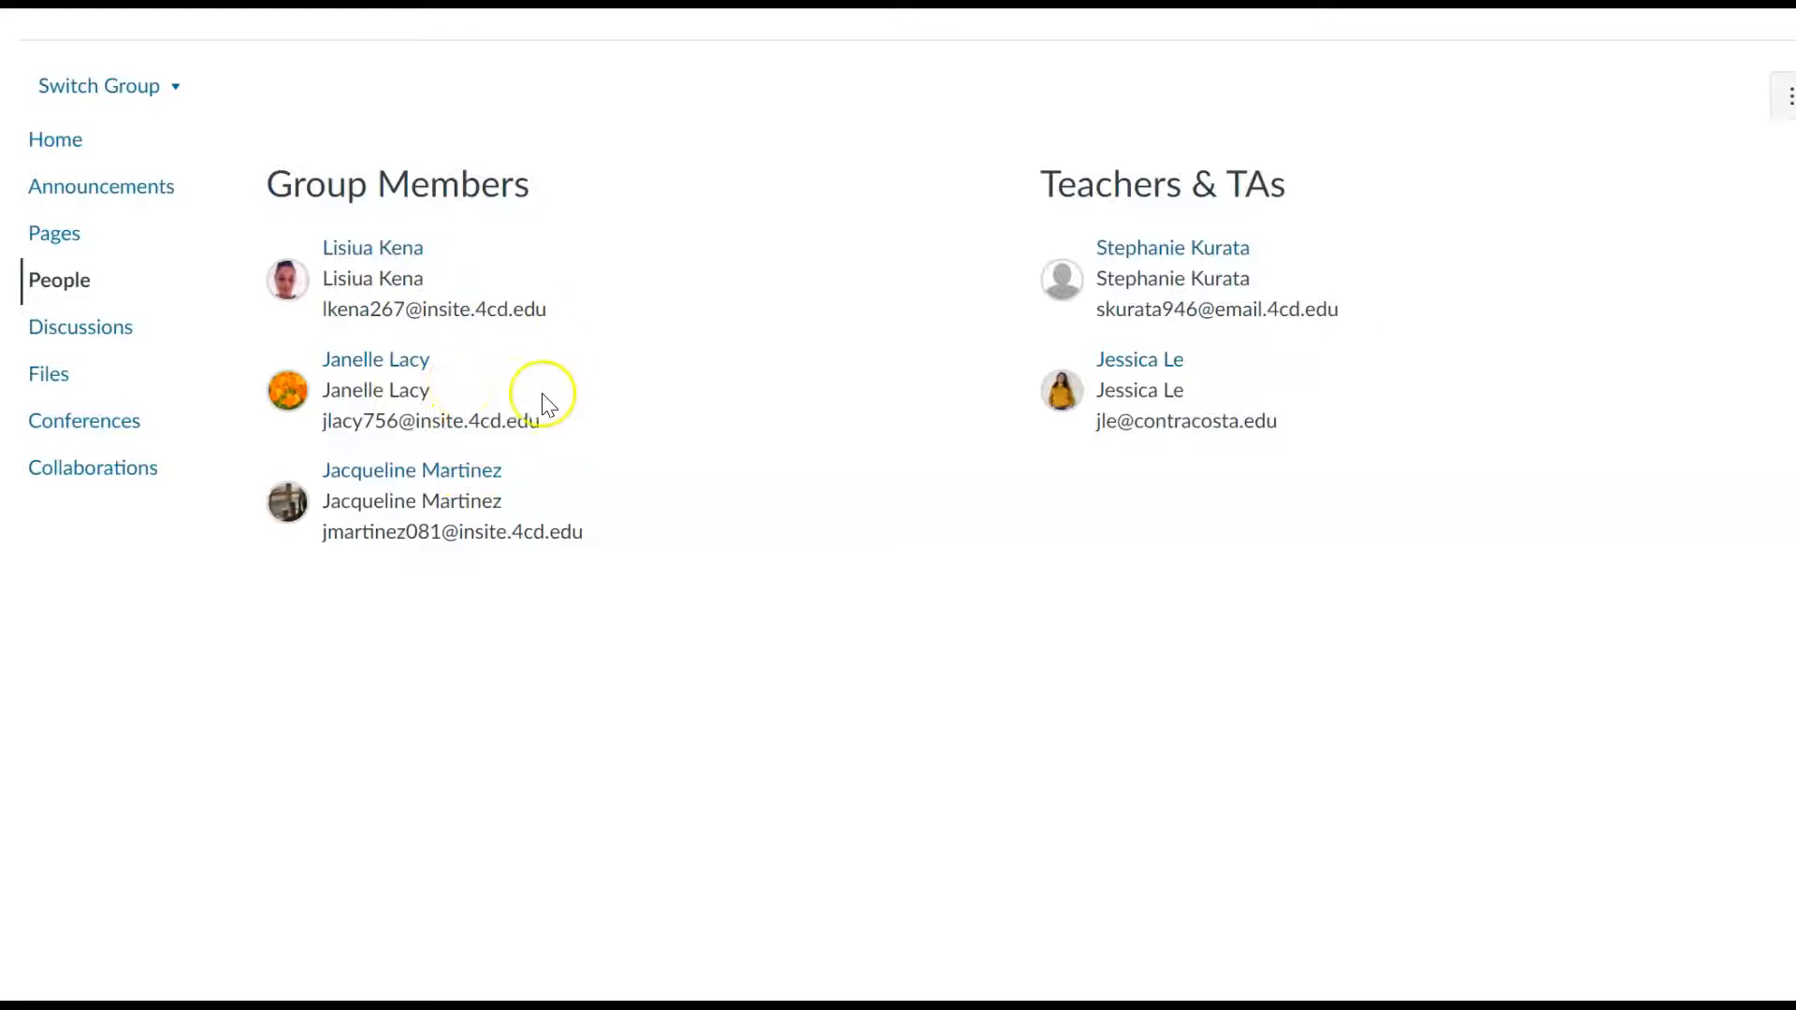
mouse_move(64, 211)
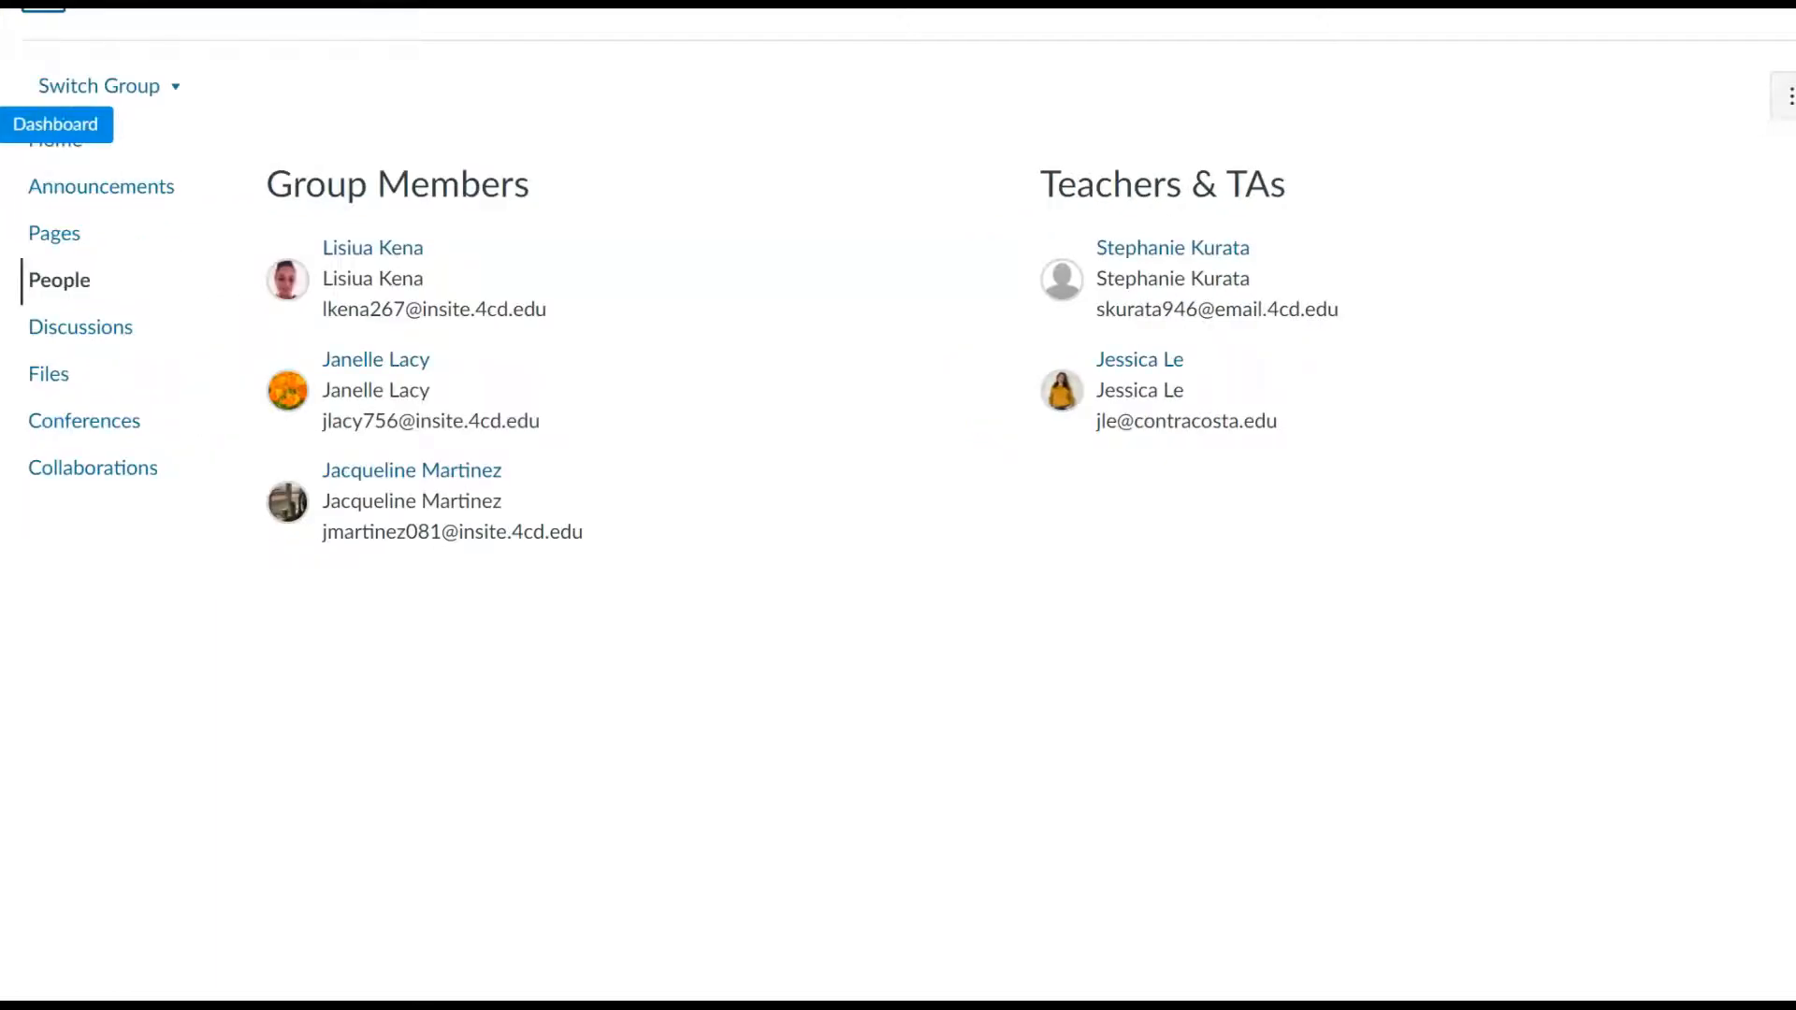
- Leave the group for the course Dashboard and return to the course Modules list
left_click(54, 123)
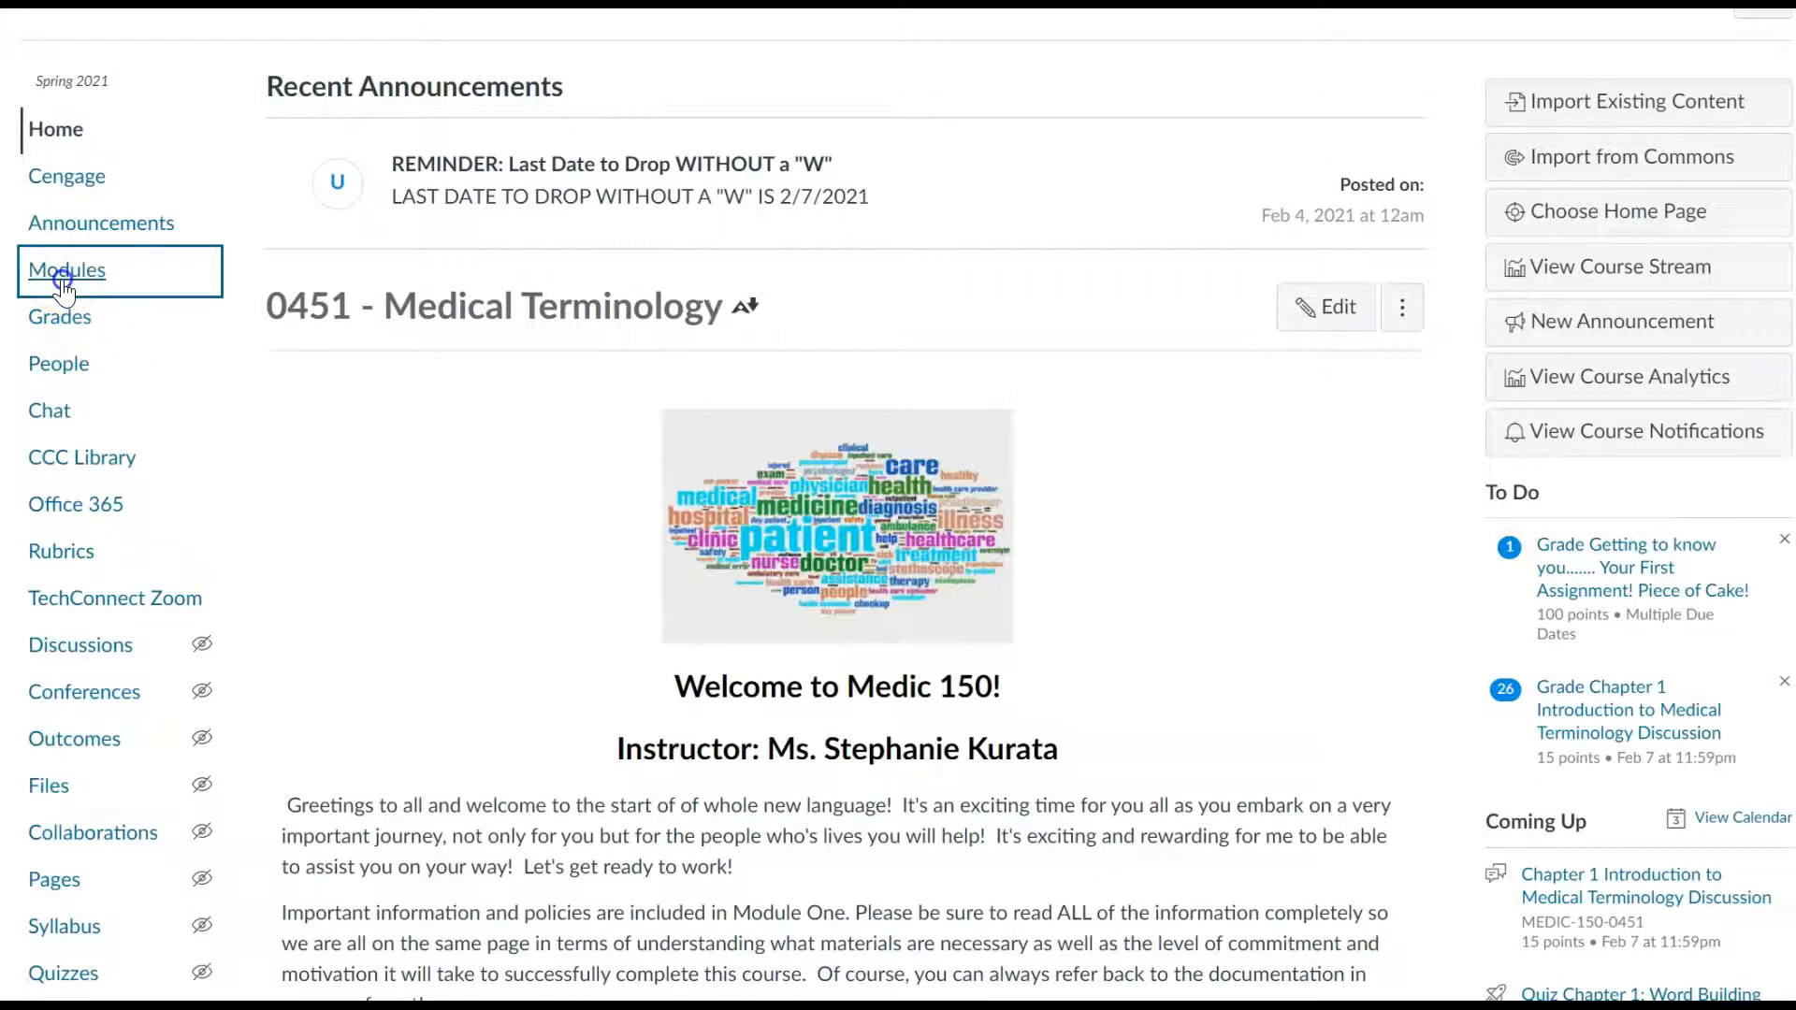
left_click(68, 270)
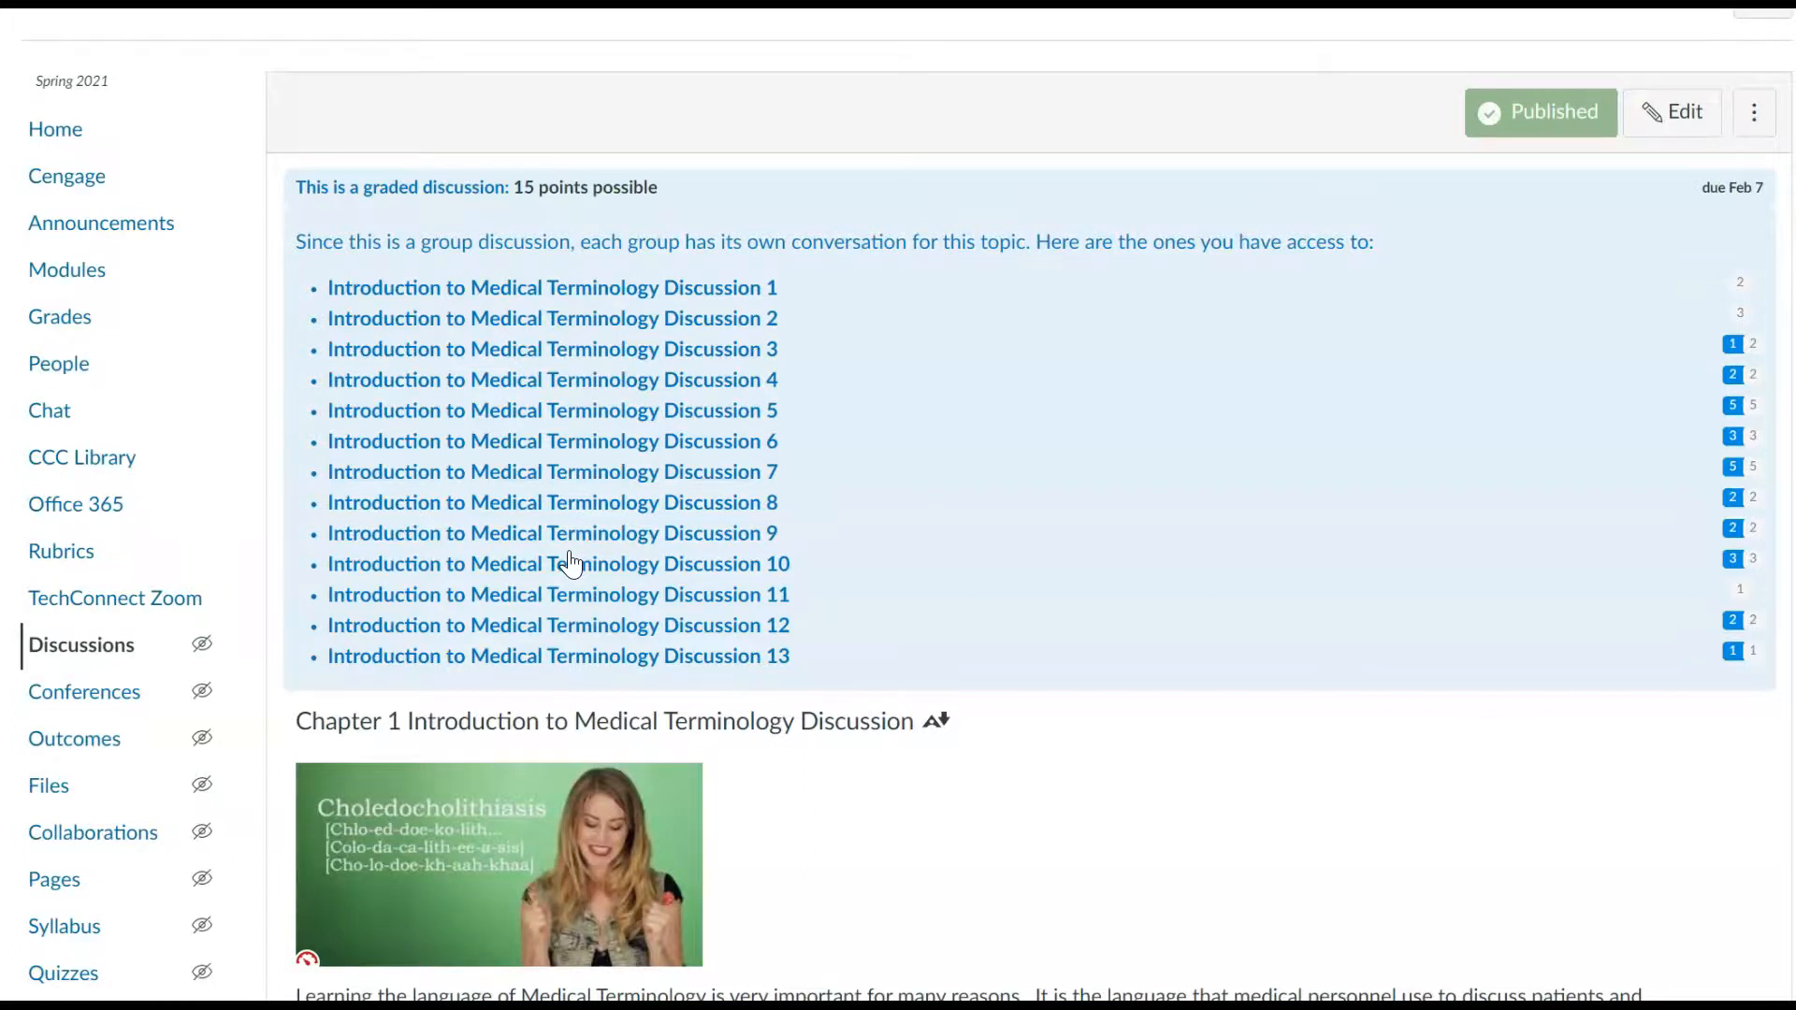
scroll("down", 3)
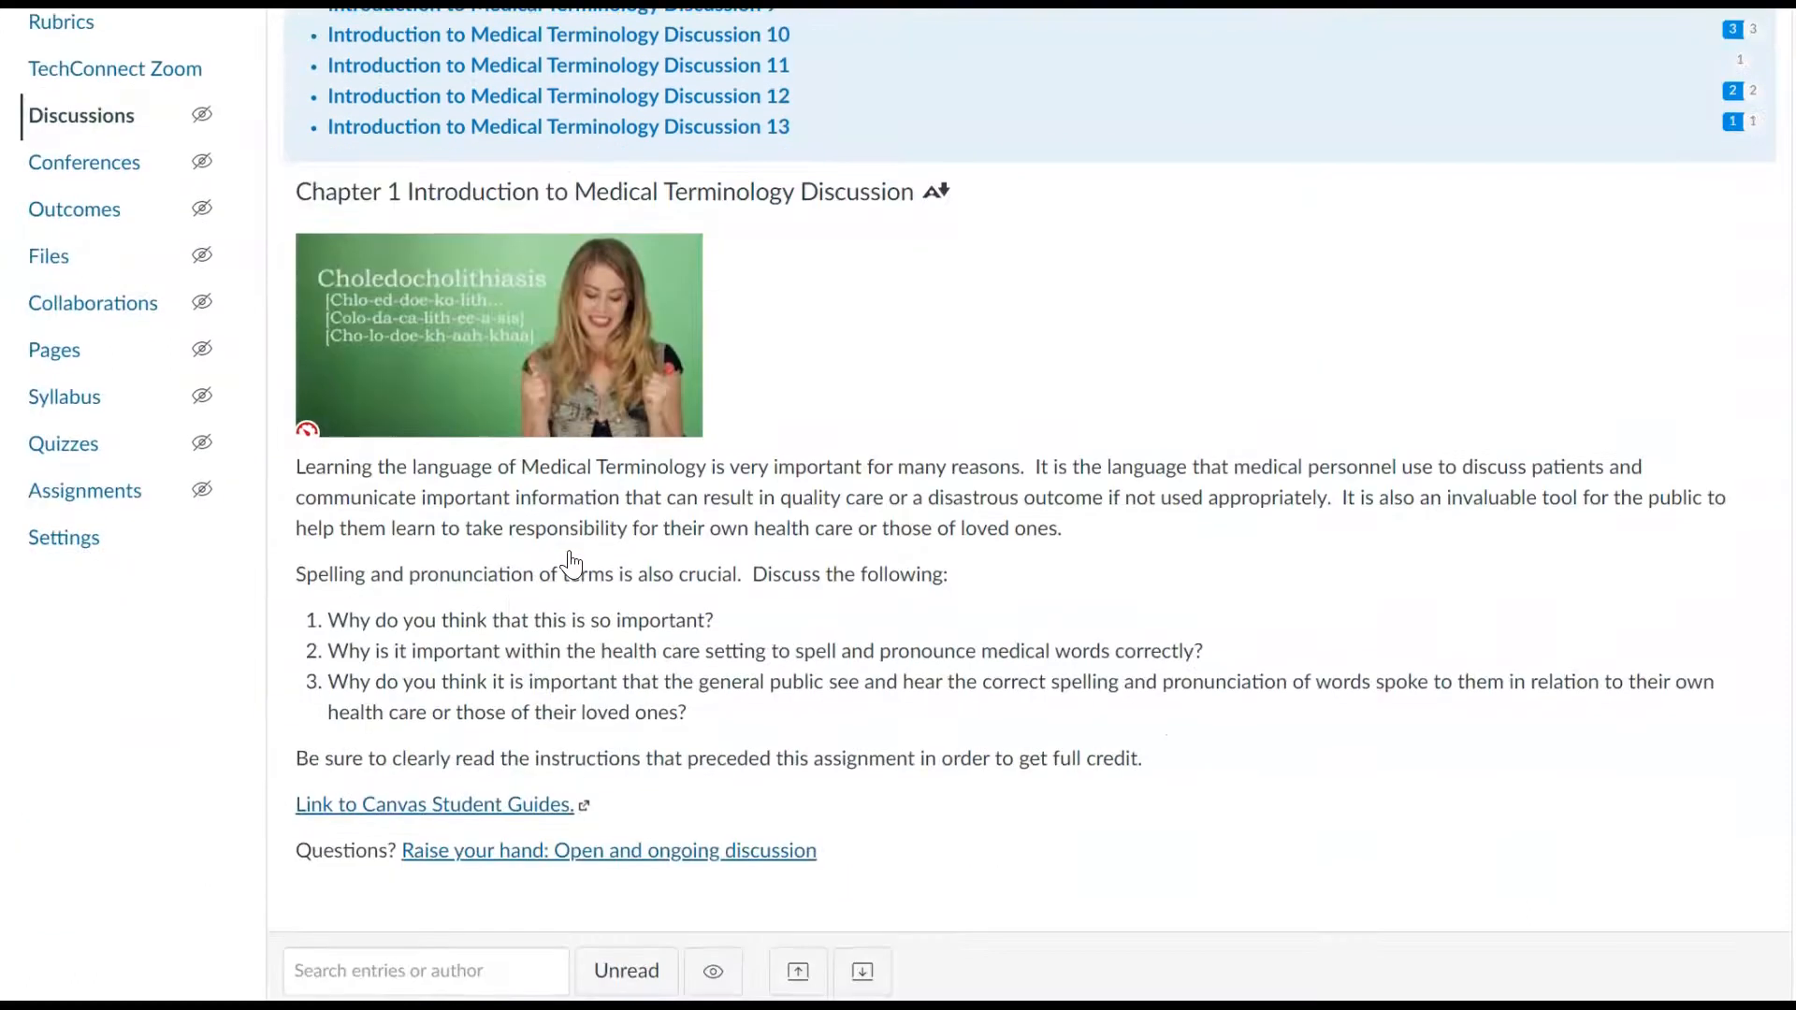
scroll("down", 3)
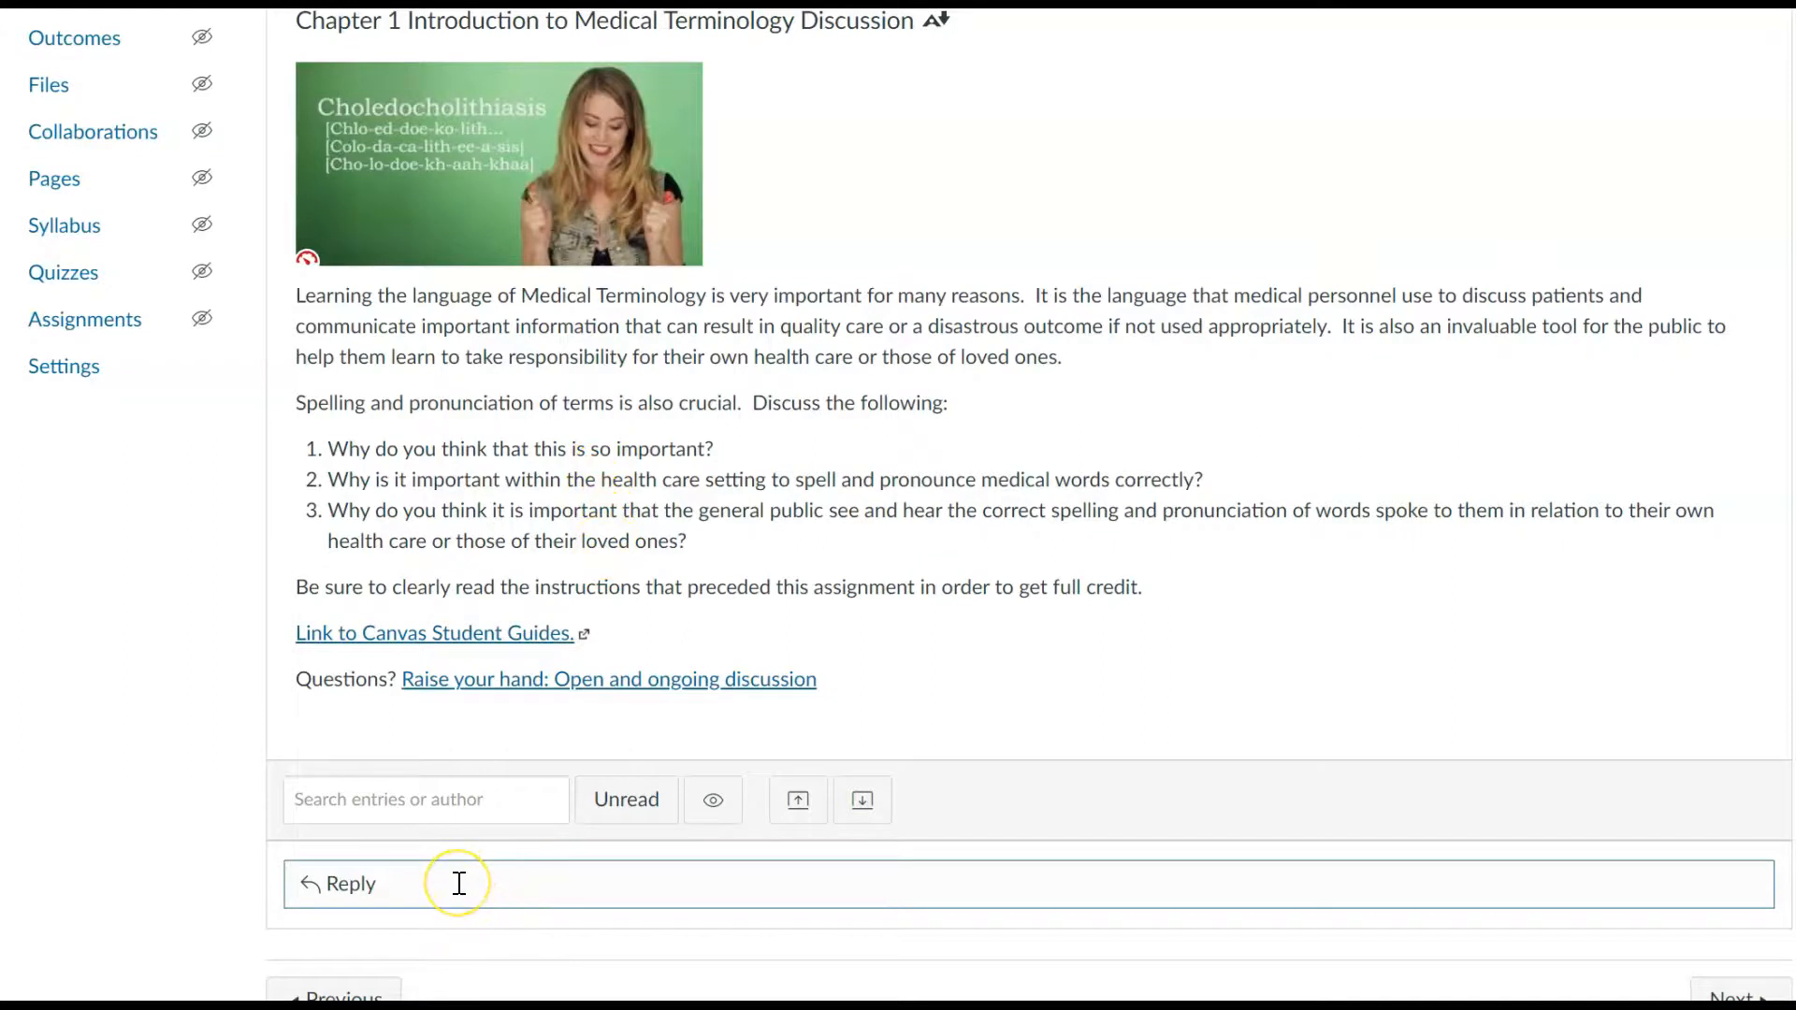
scroll("down", 3)
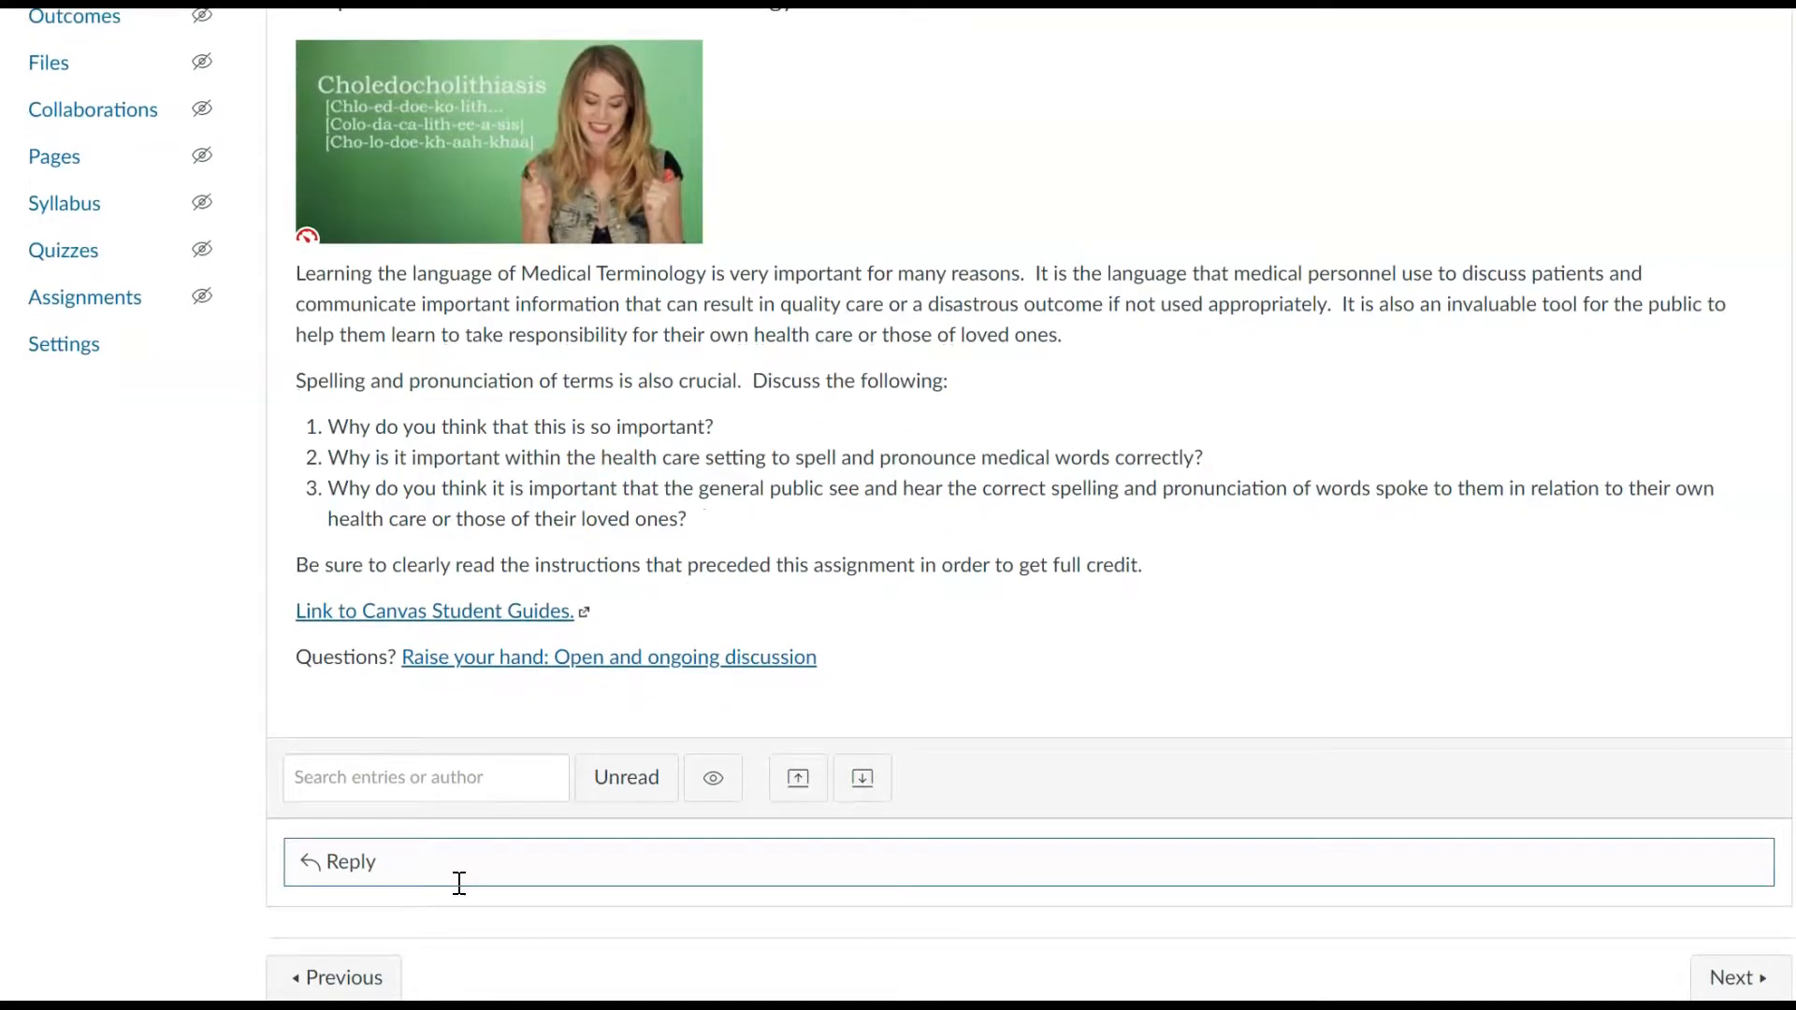